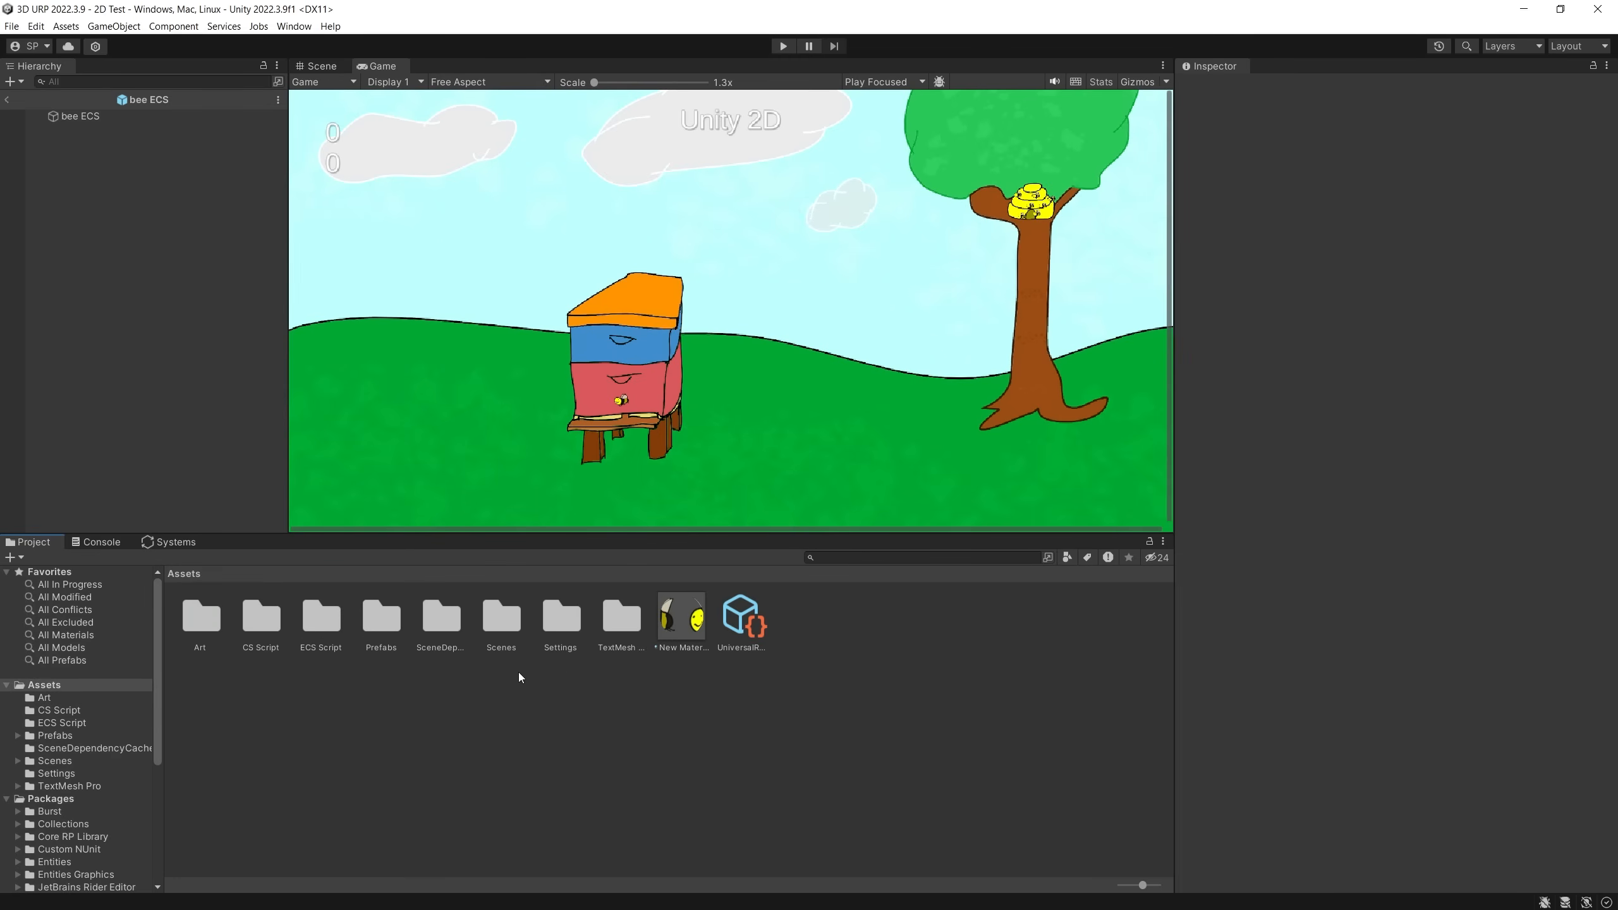
mouse_move(449, 701)
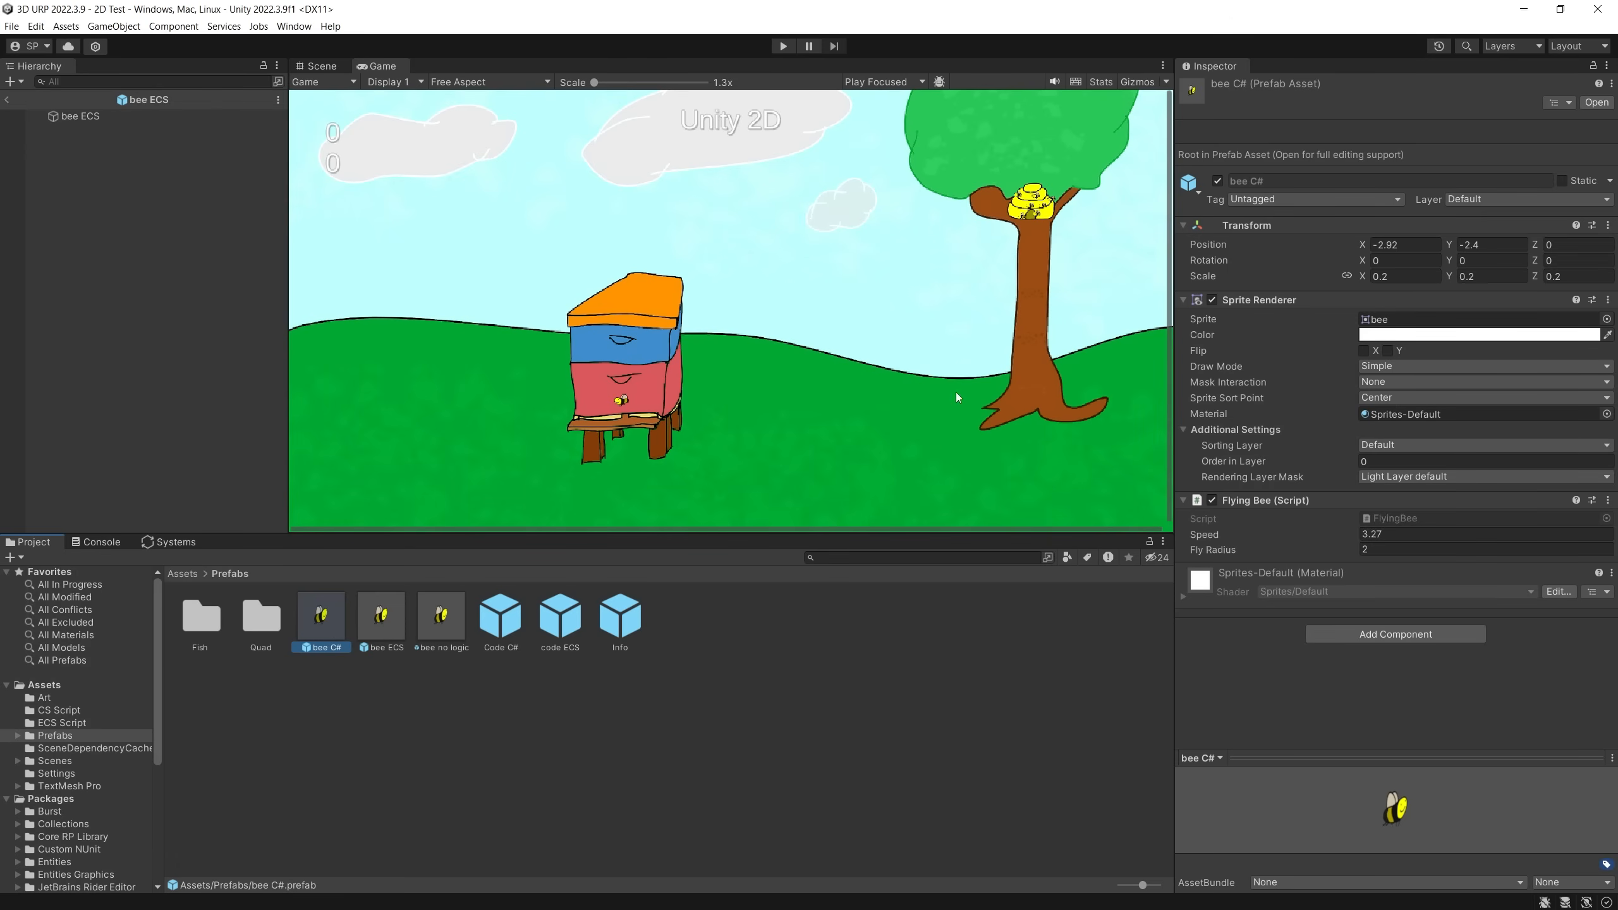
mouse_move(1279, 314)
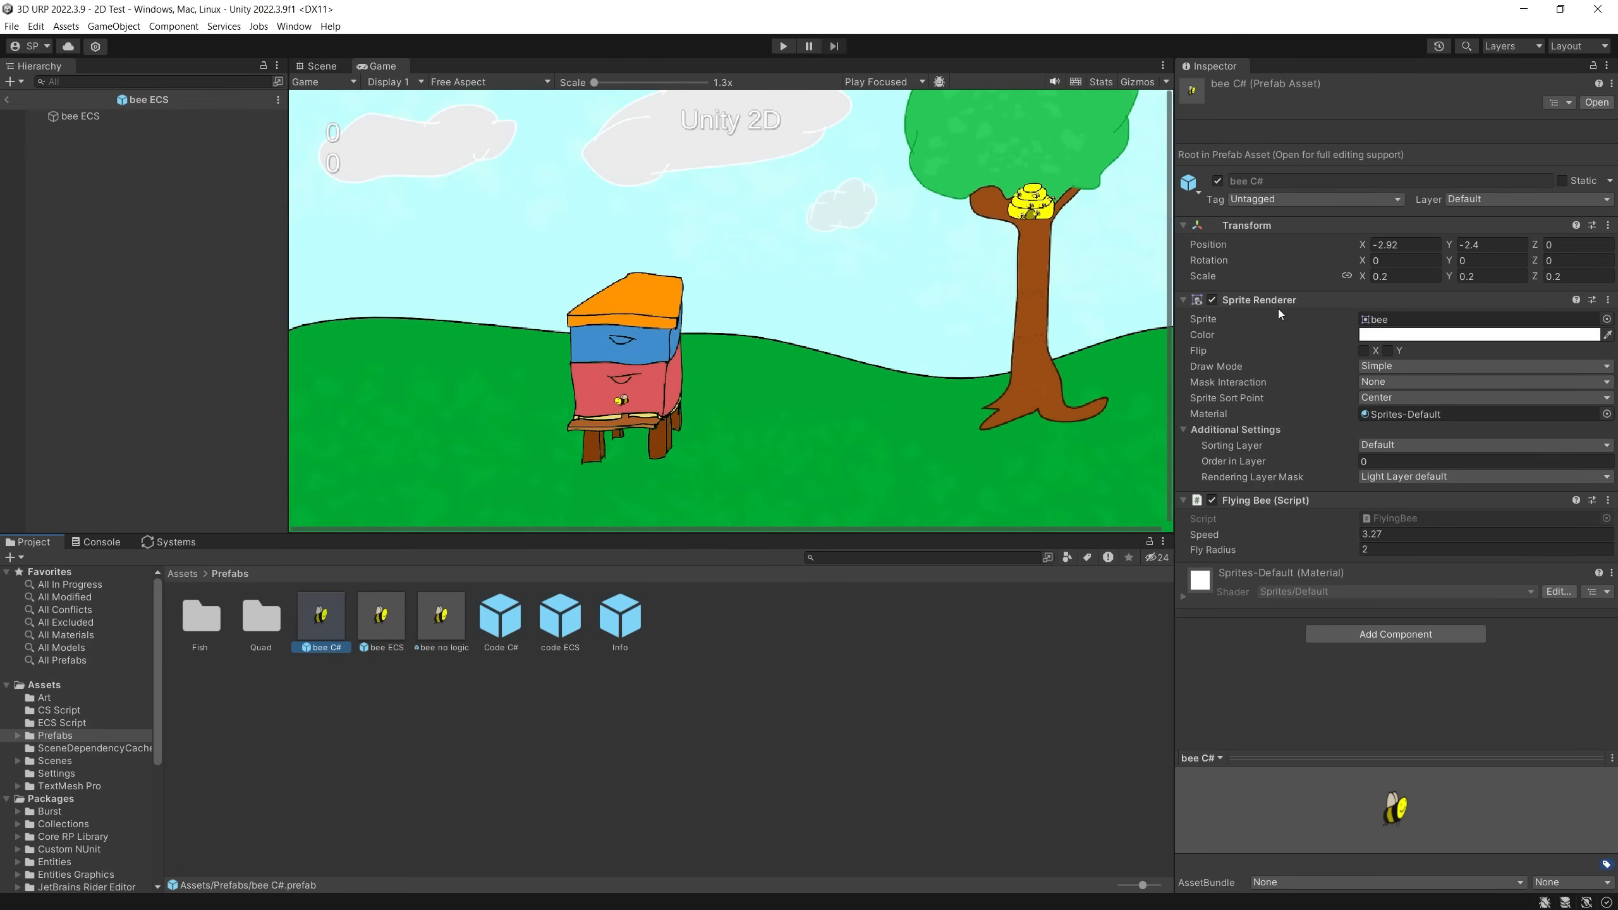
mouse_move(1269, 519)
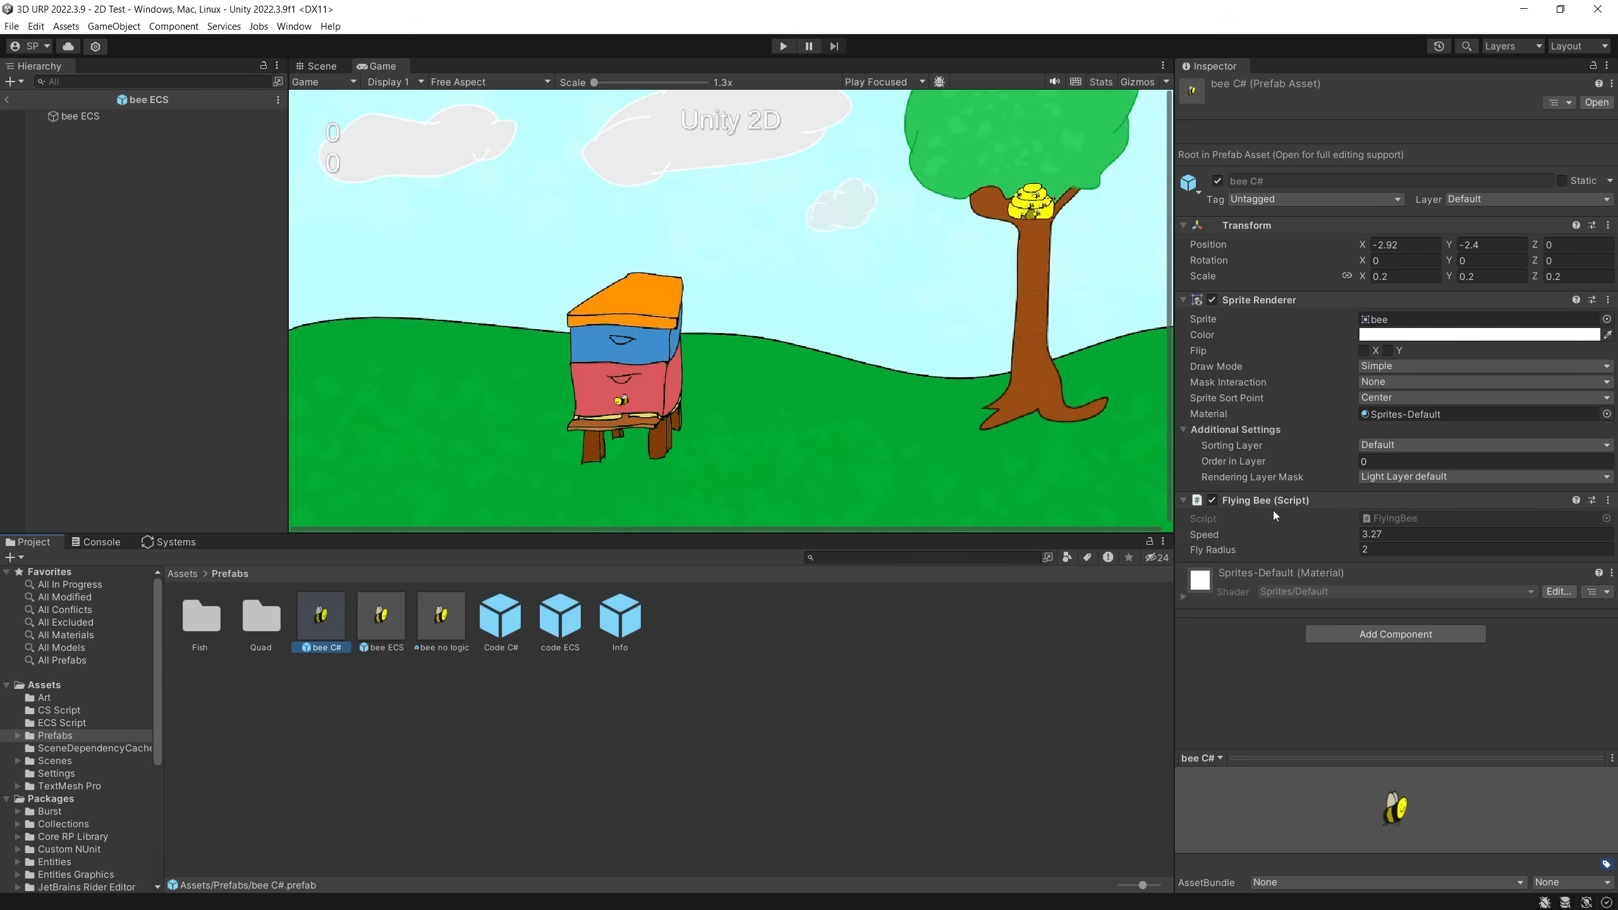
click(380, 616)
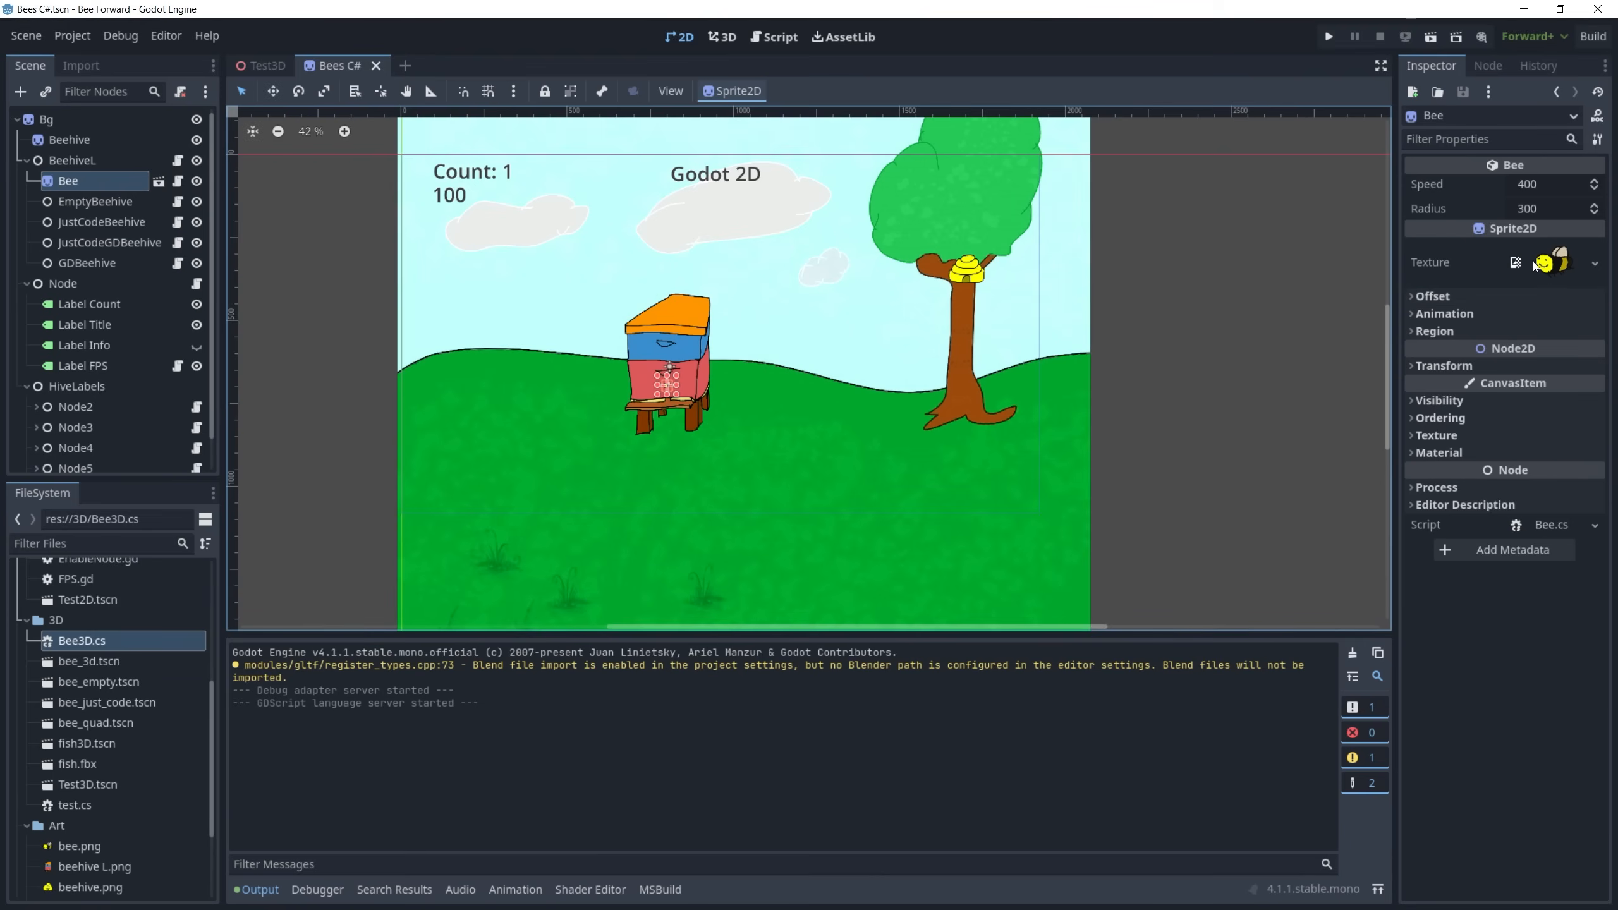
mouse_move(1548, 608)
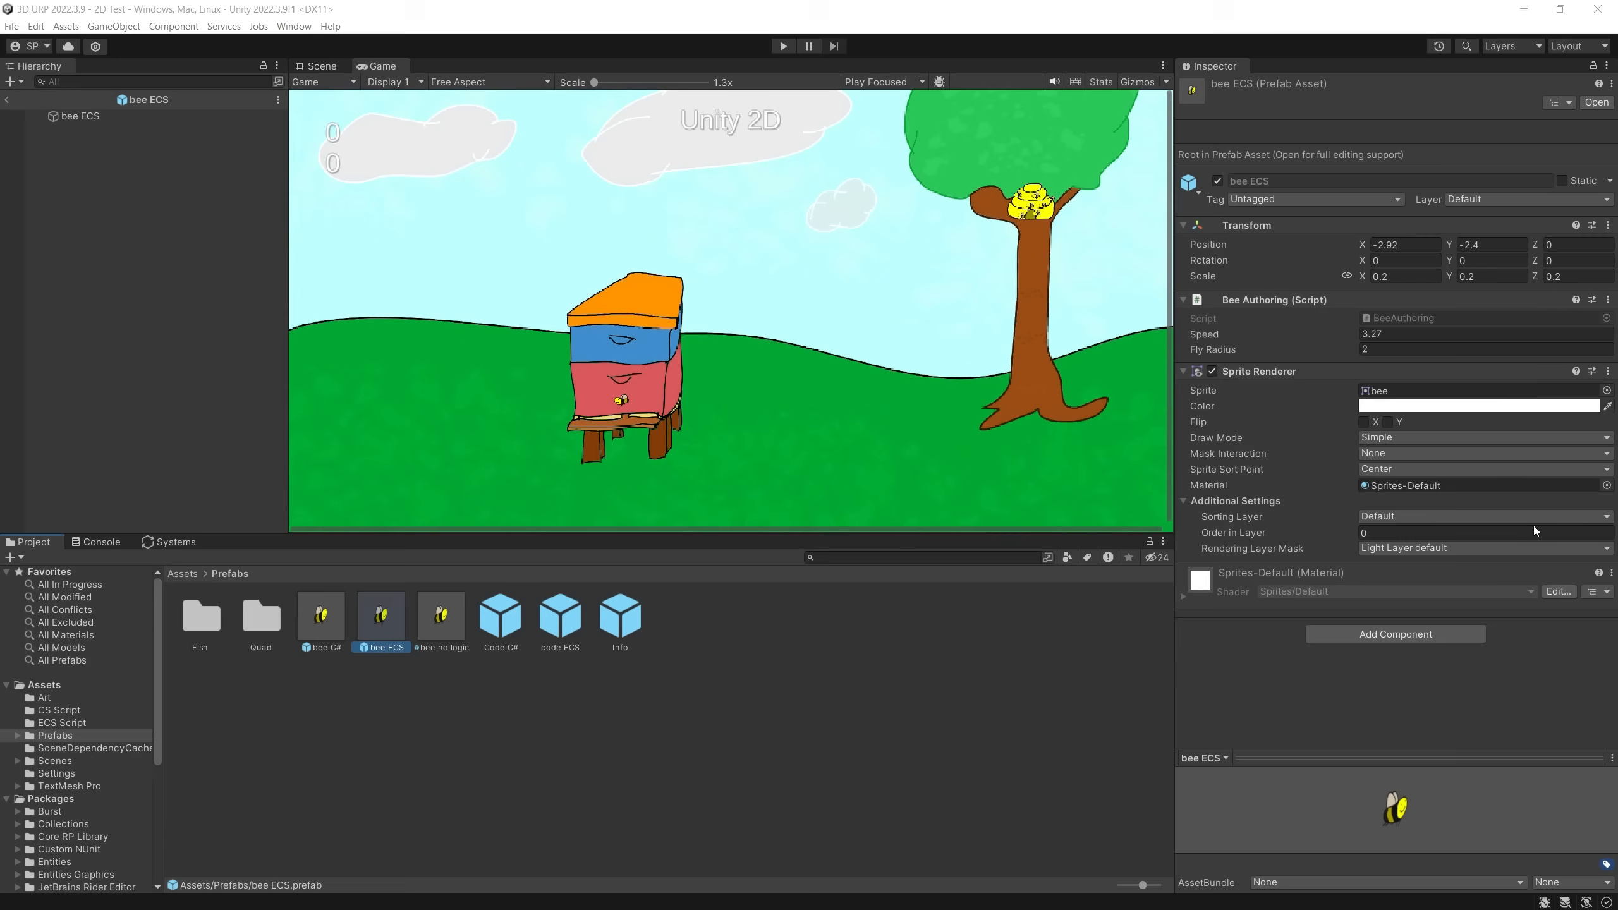
mouse_move(962, 462)
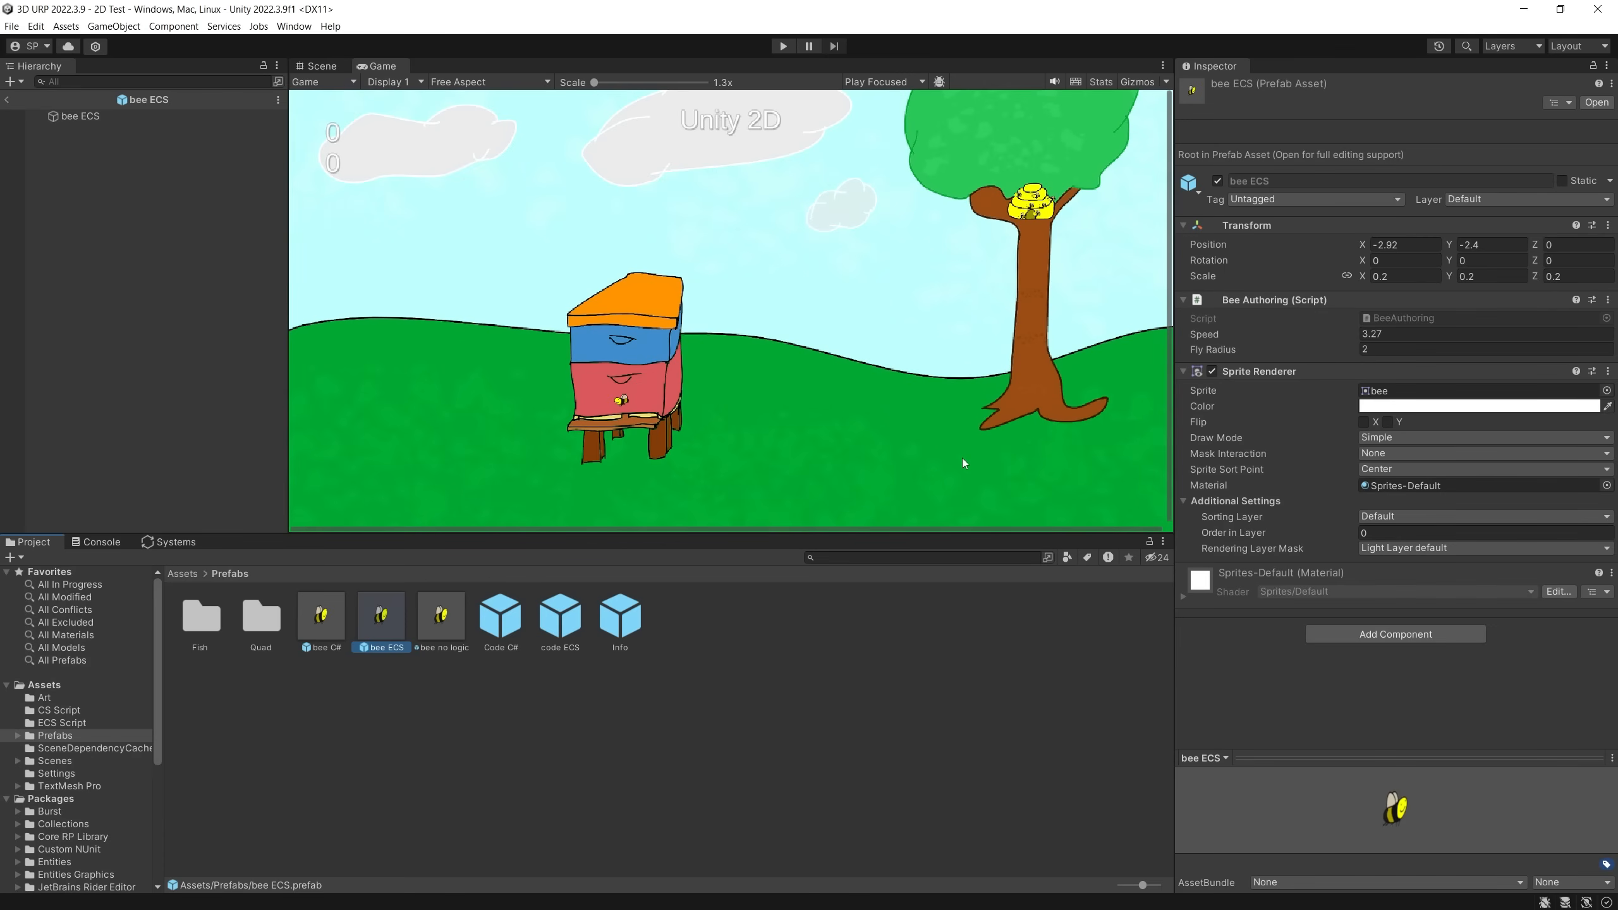
mouse_move(961, 464)
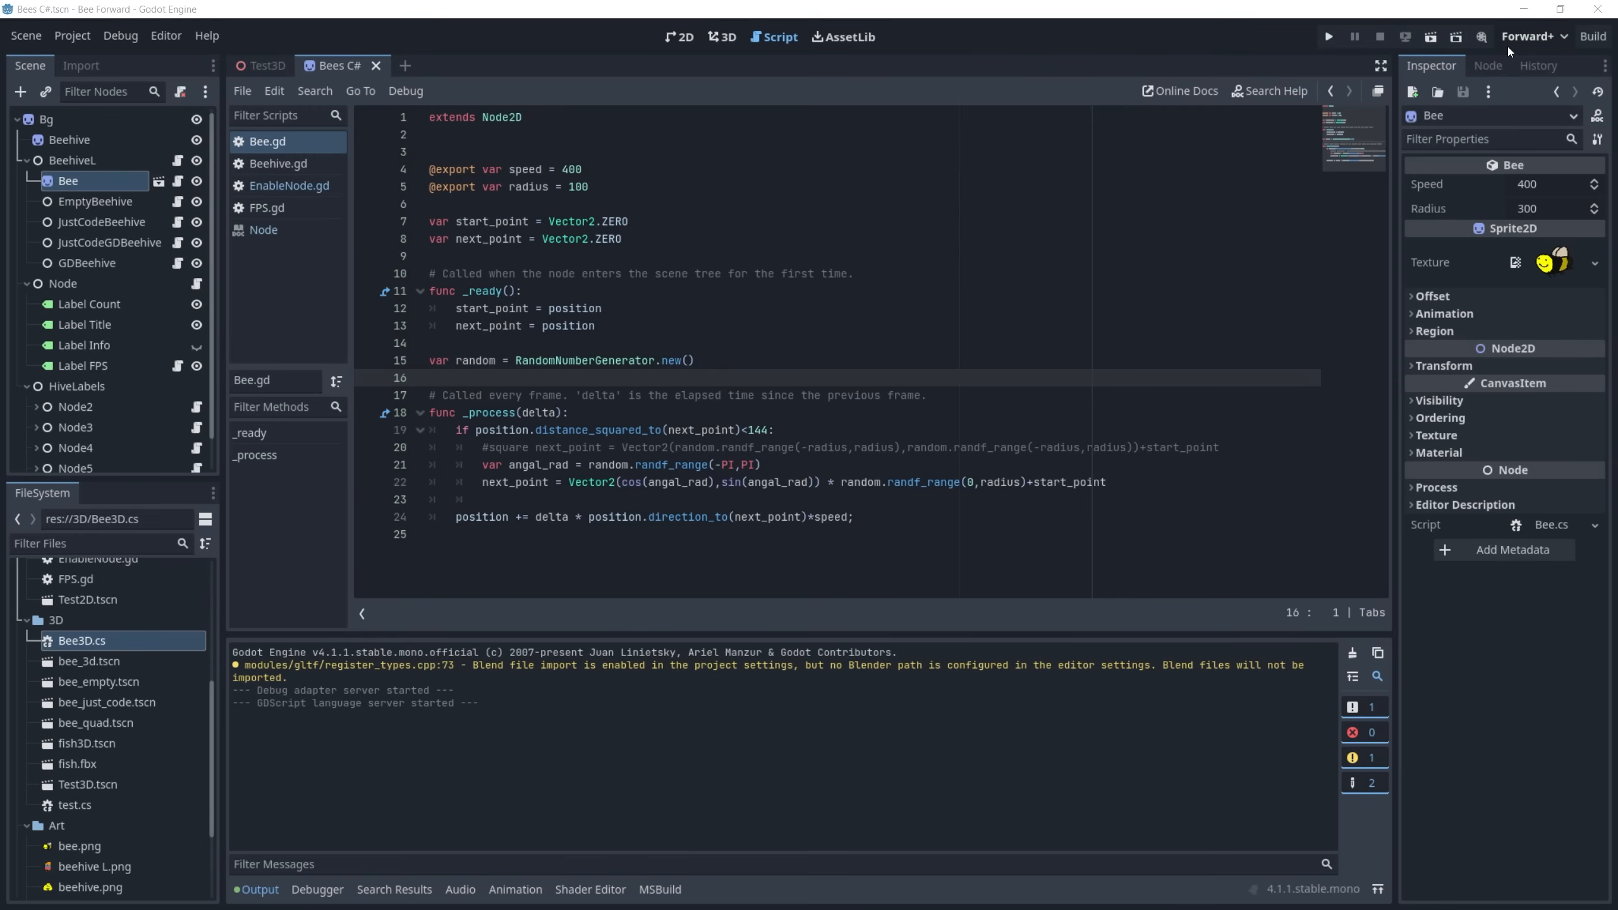
mouse_move(1558, 42)
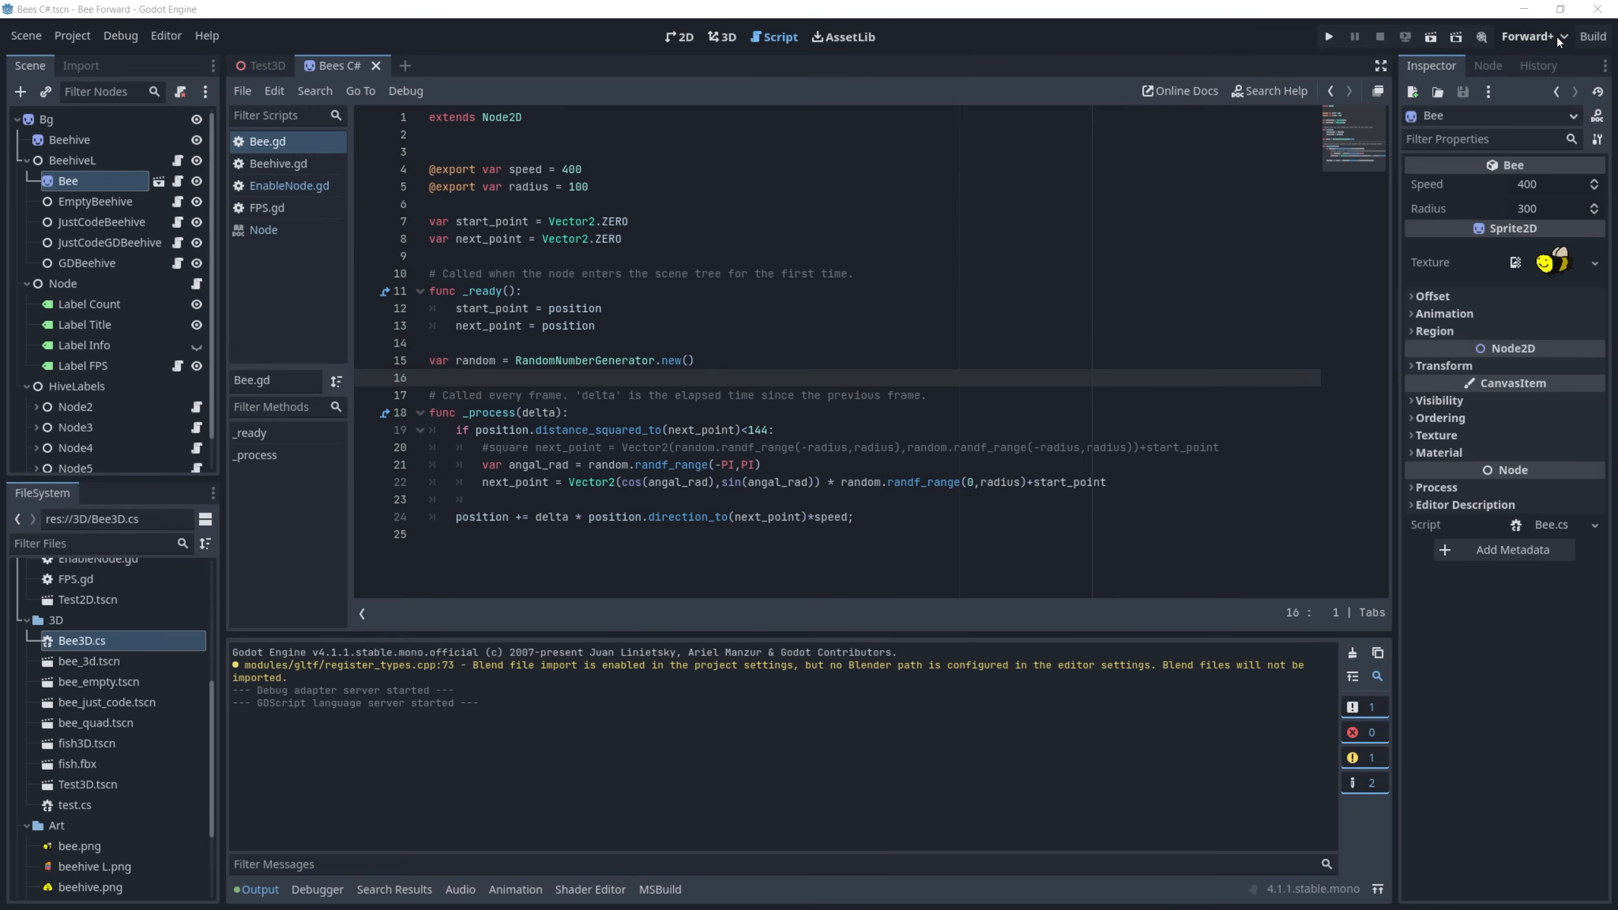
- Switch Godot to the Script workspace to show the Bee.gd GDScript
click(1530, 37)
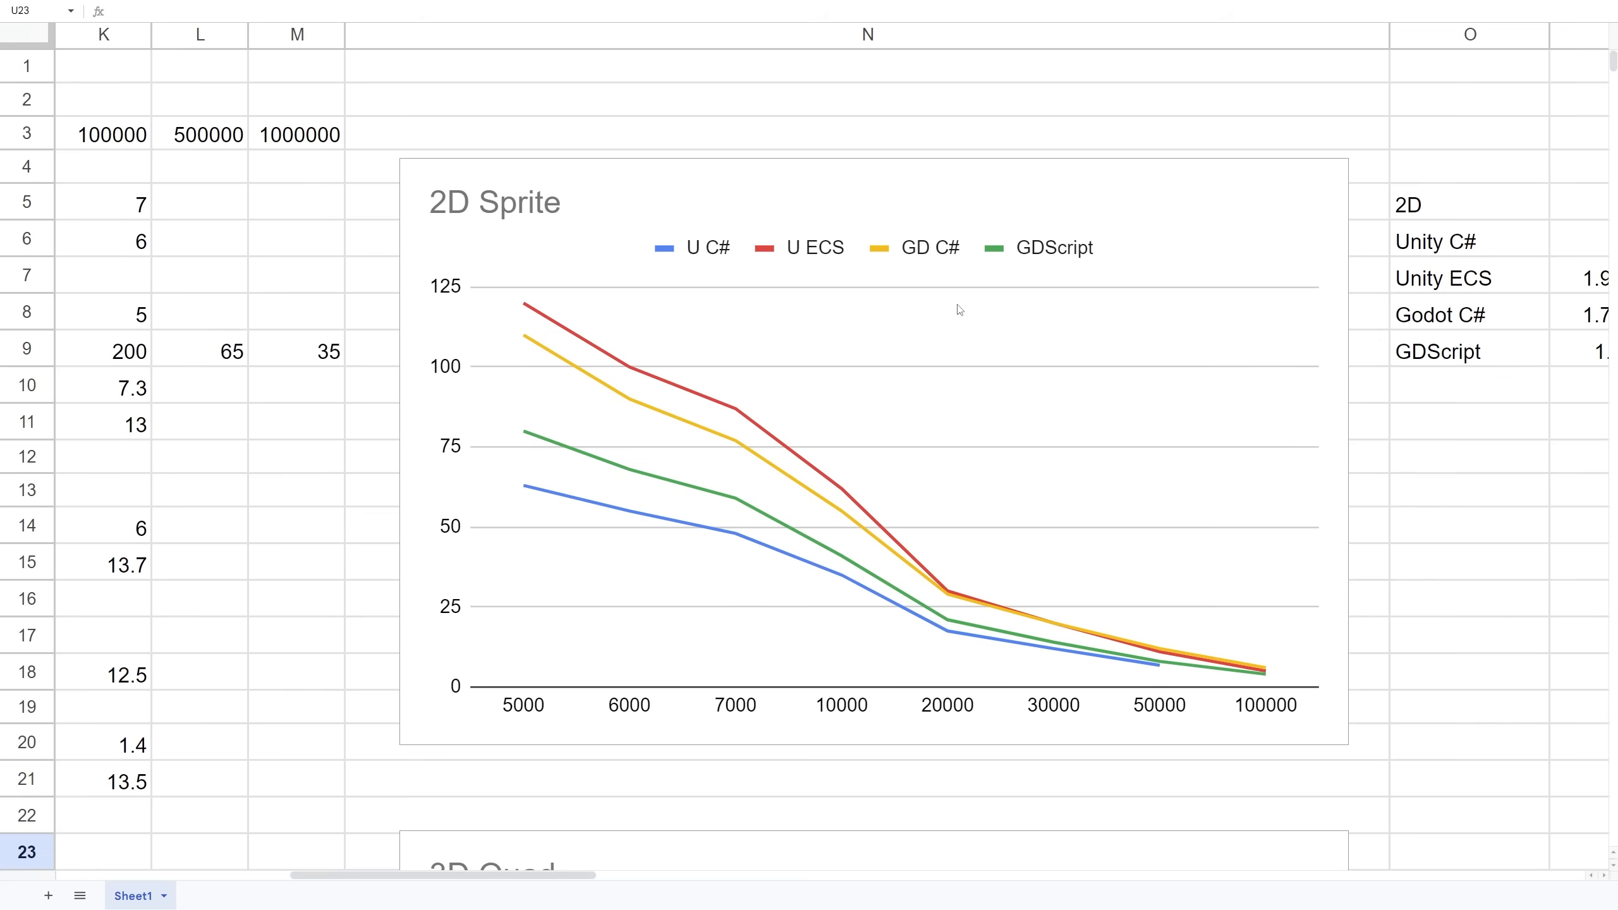
mouse_move(523, 331)
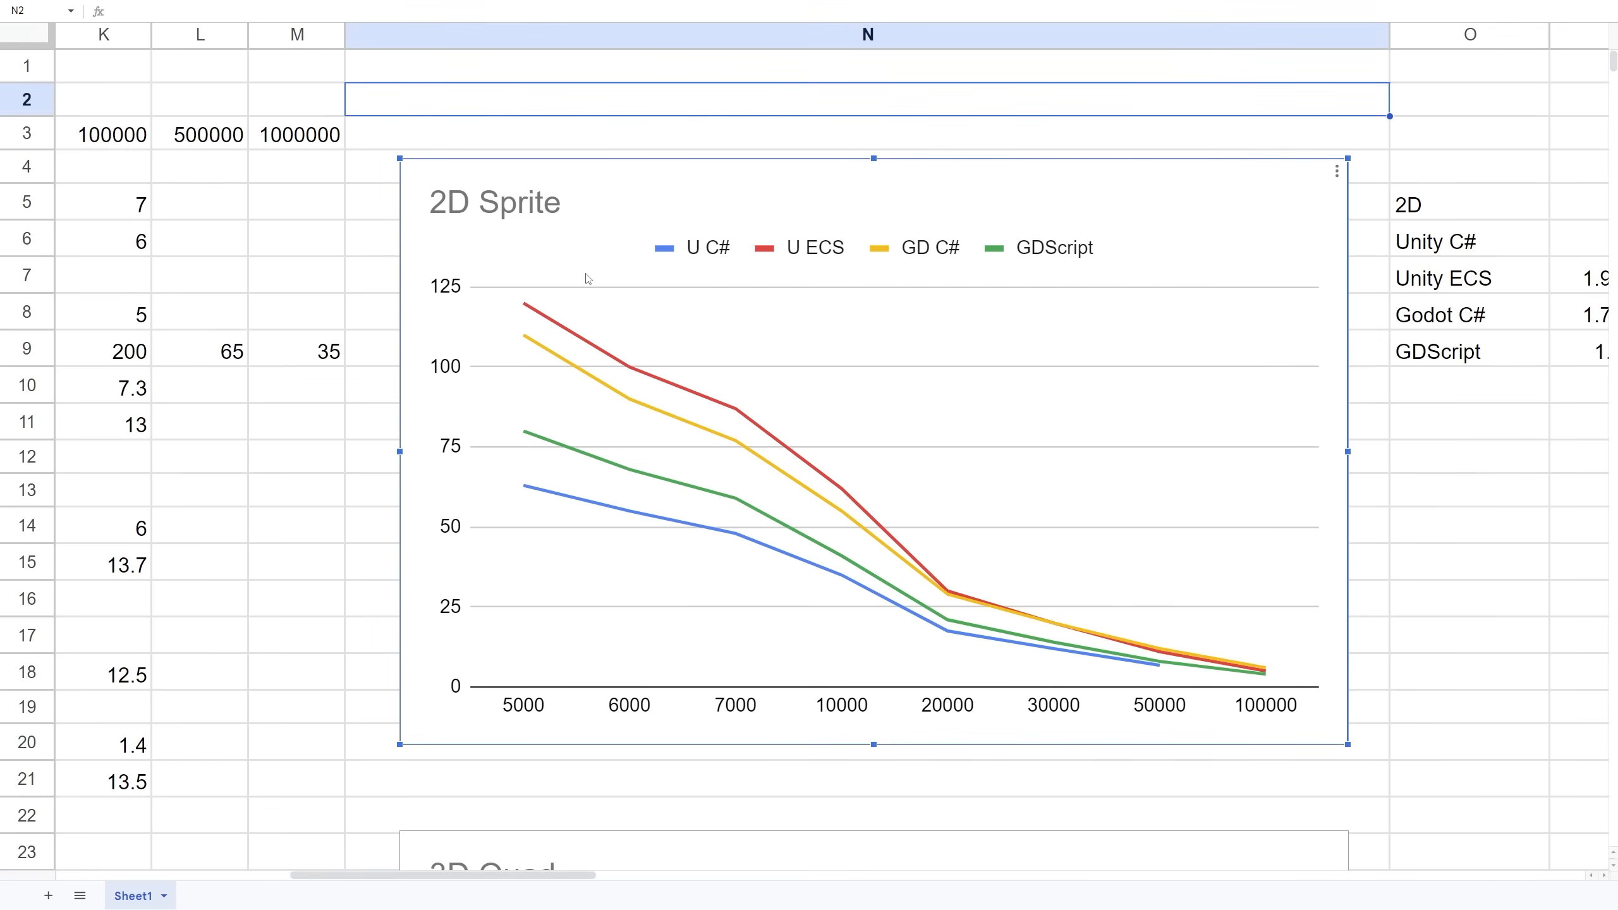
mouse_move(673, 302)
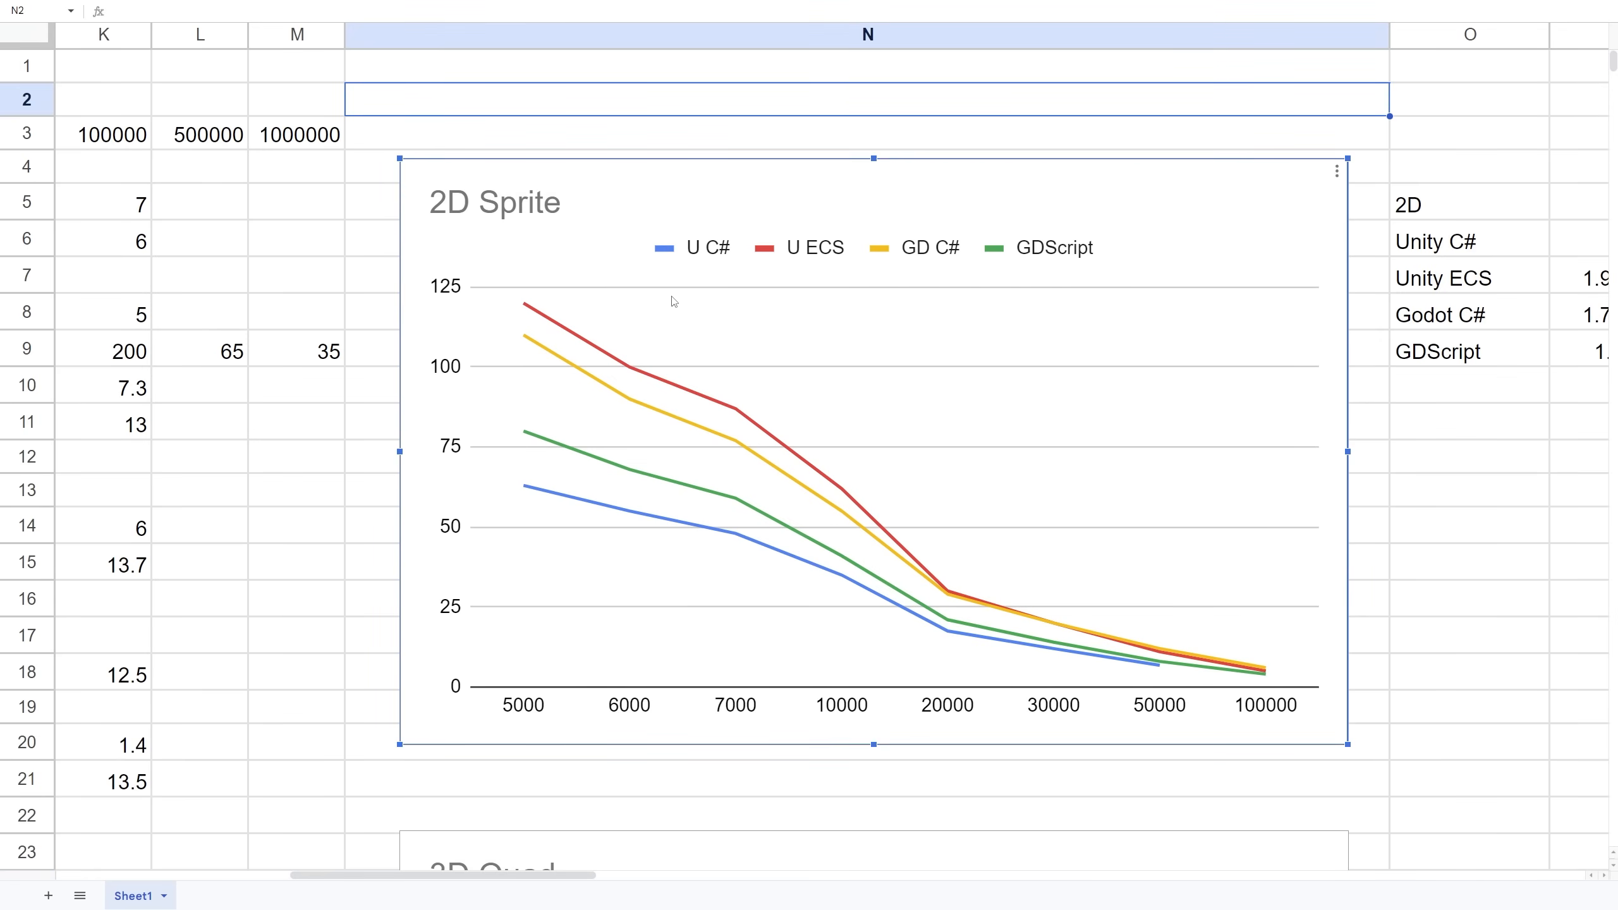
mouse_move(560, 316)
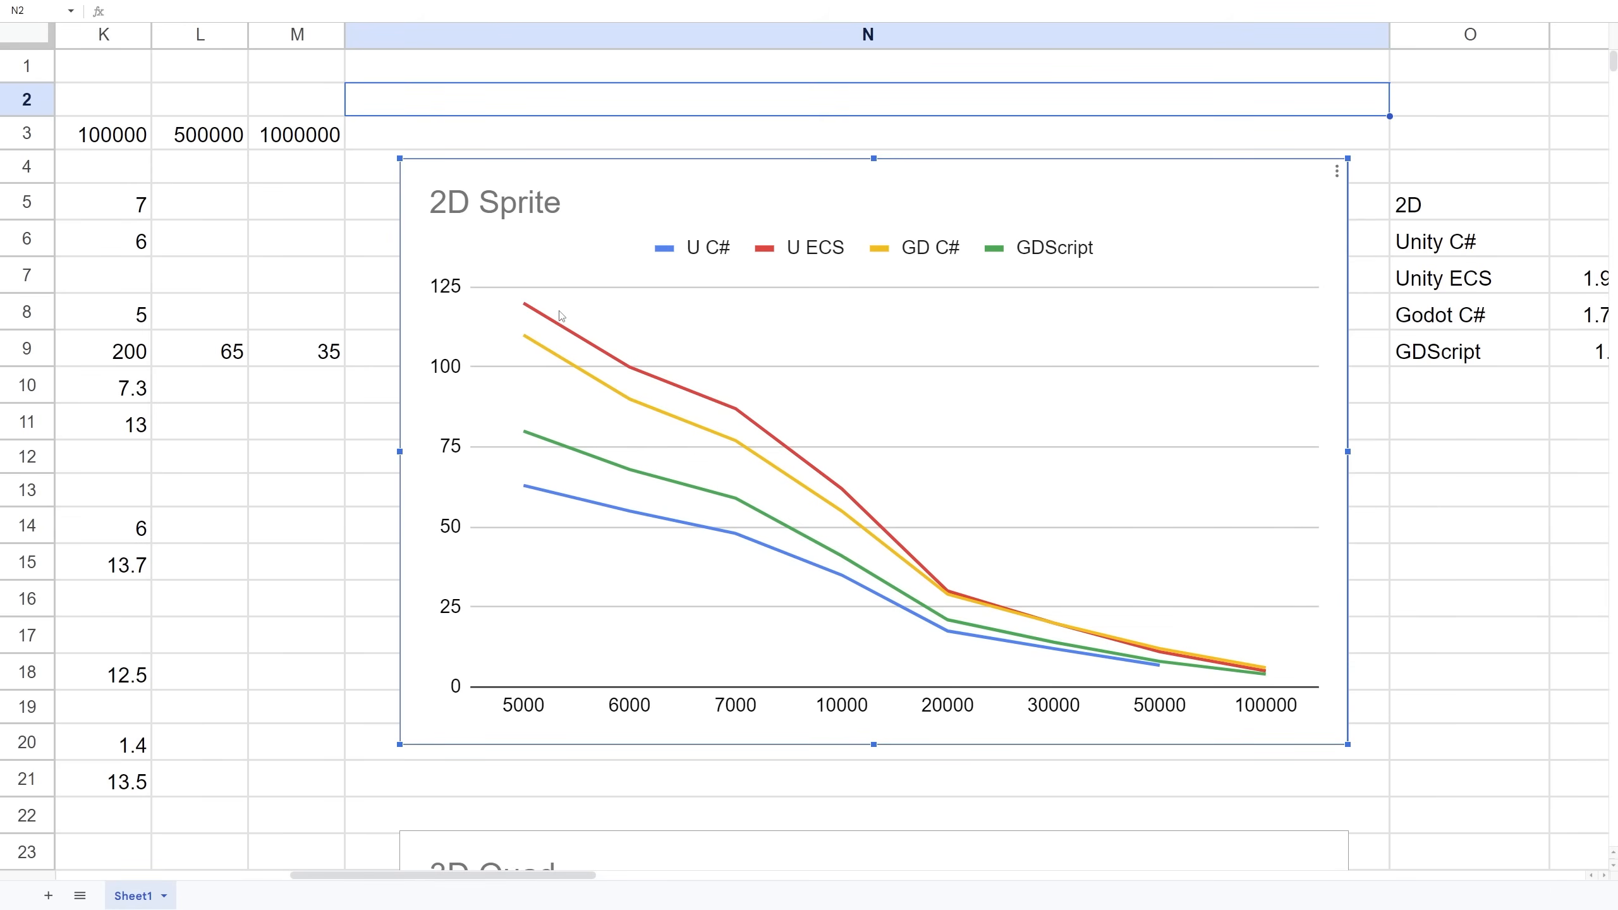
mouse_move(531, 318)
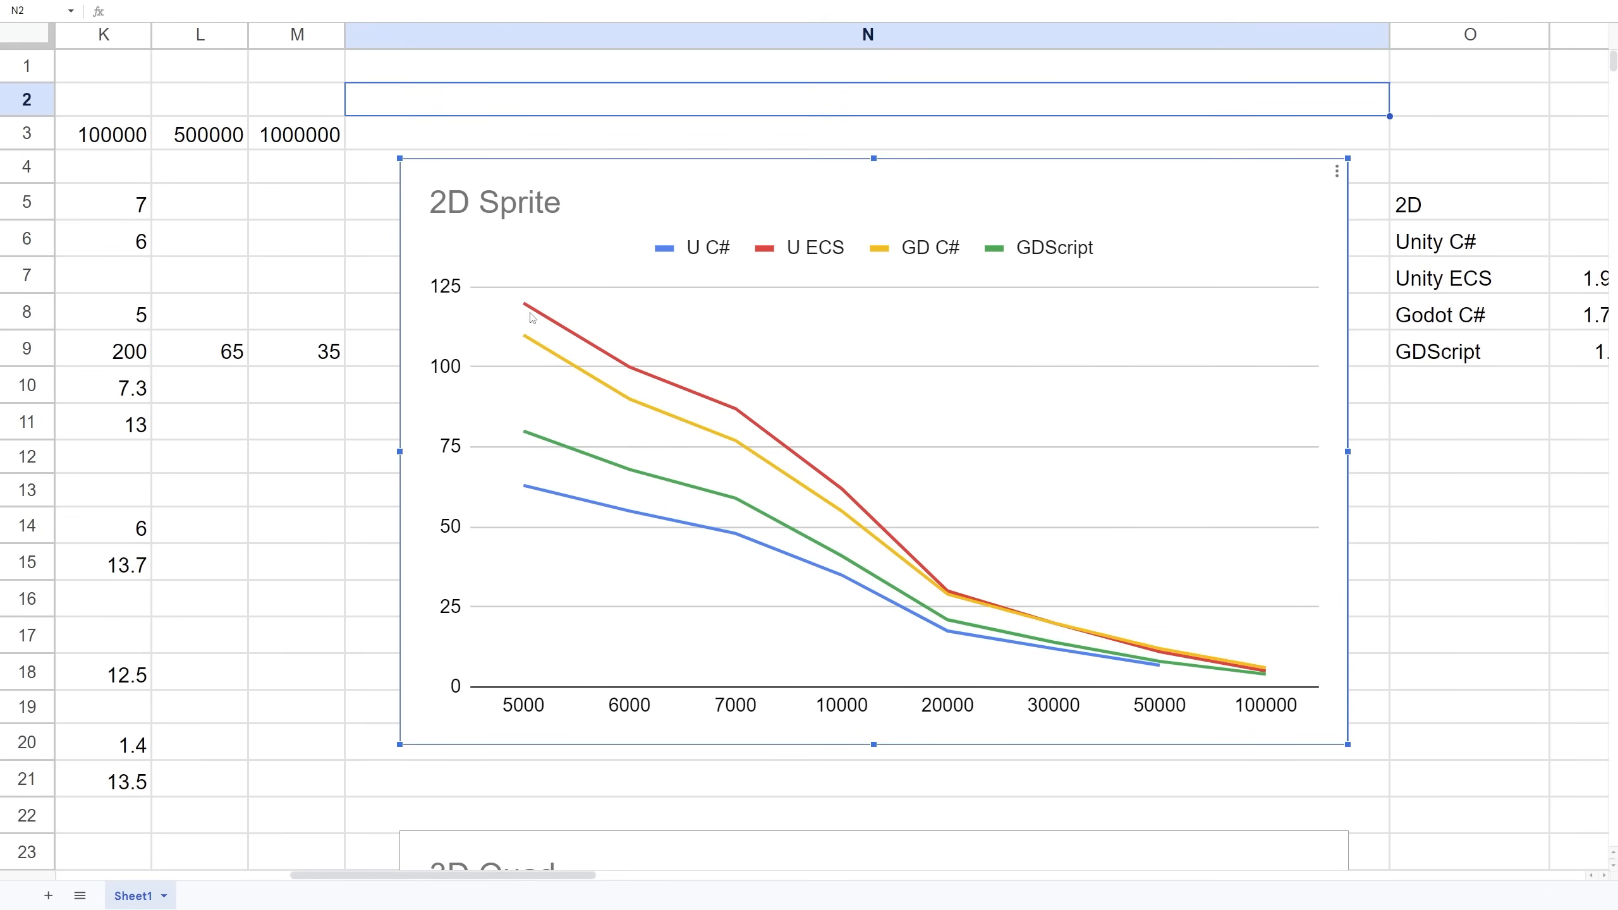
mouse_move(731, 403)
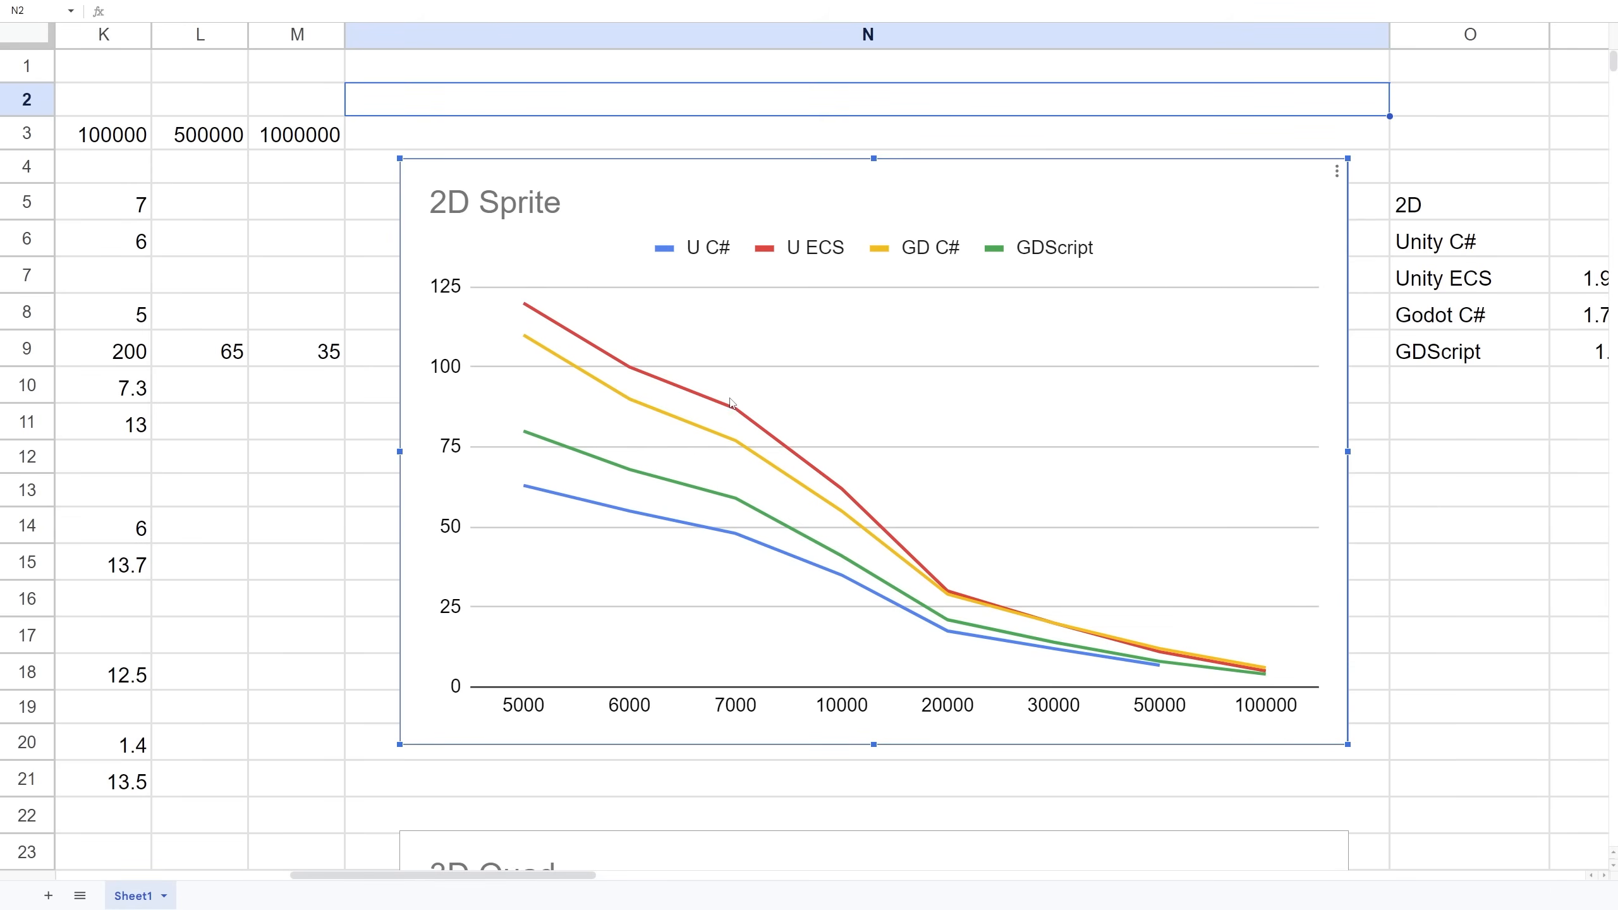
mouse_move(638, 390)
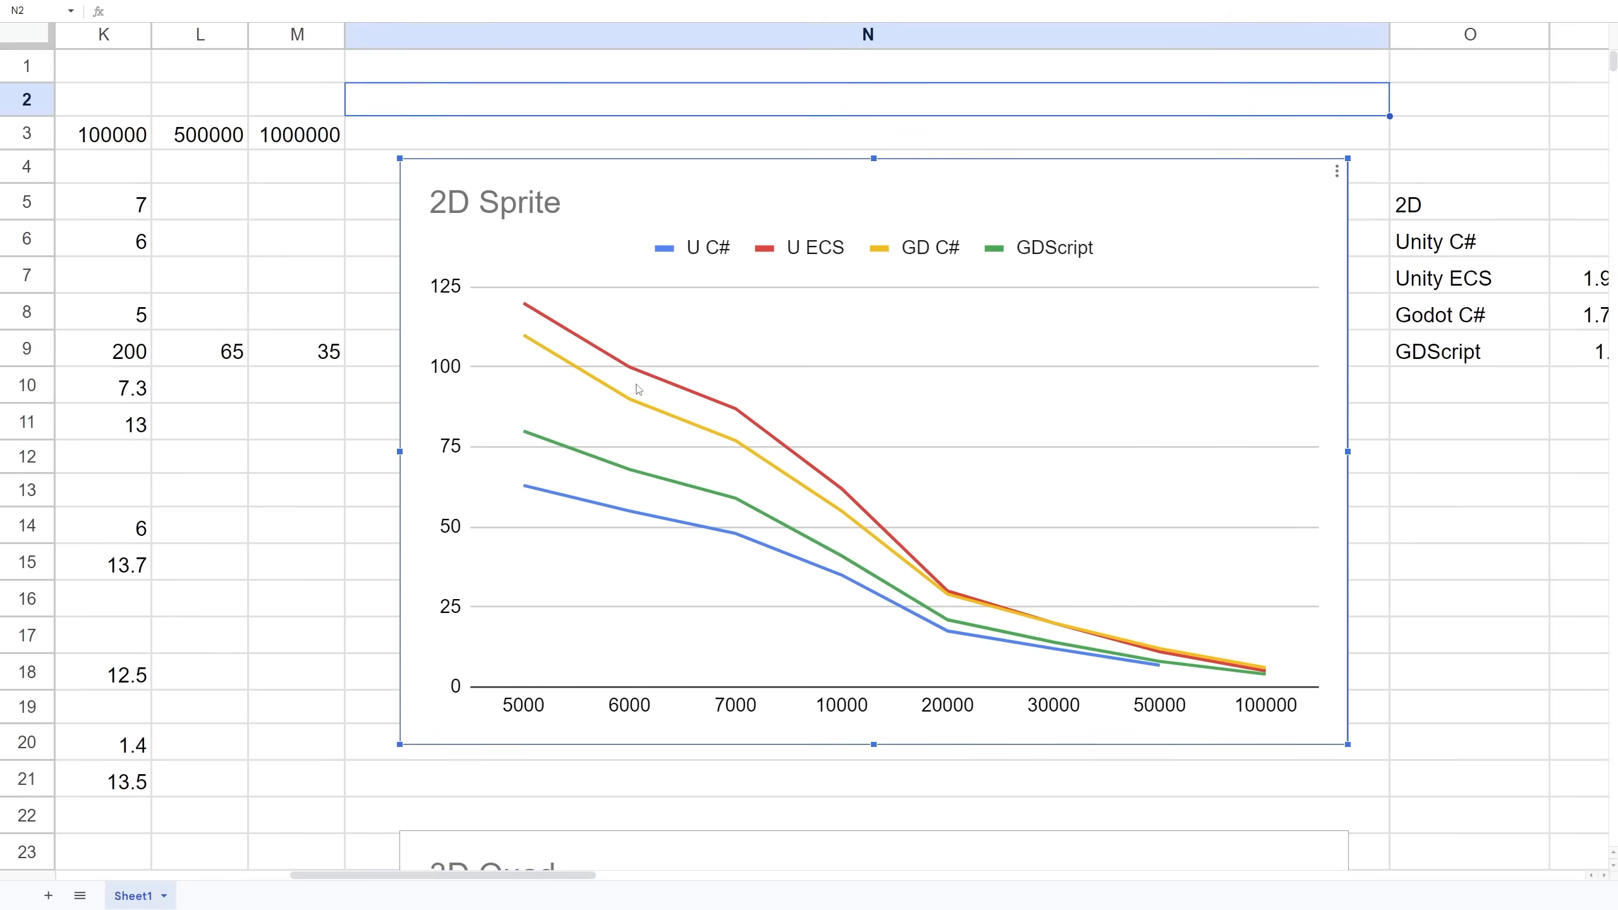
mouse_move(548, 446)
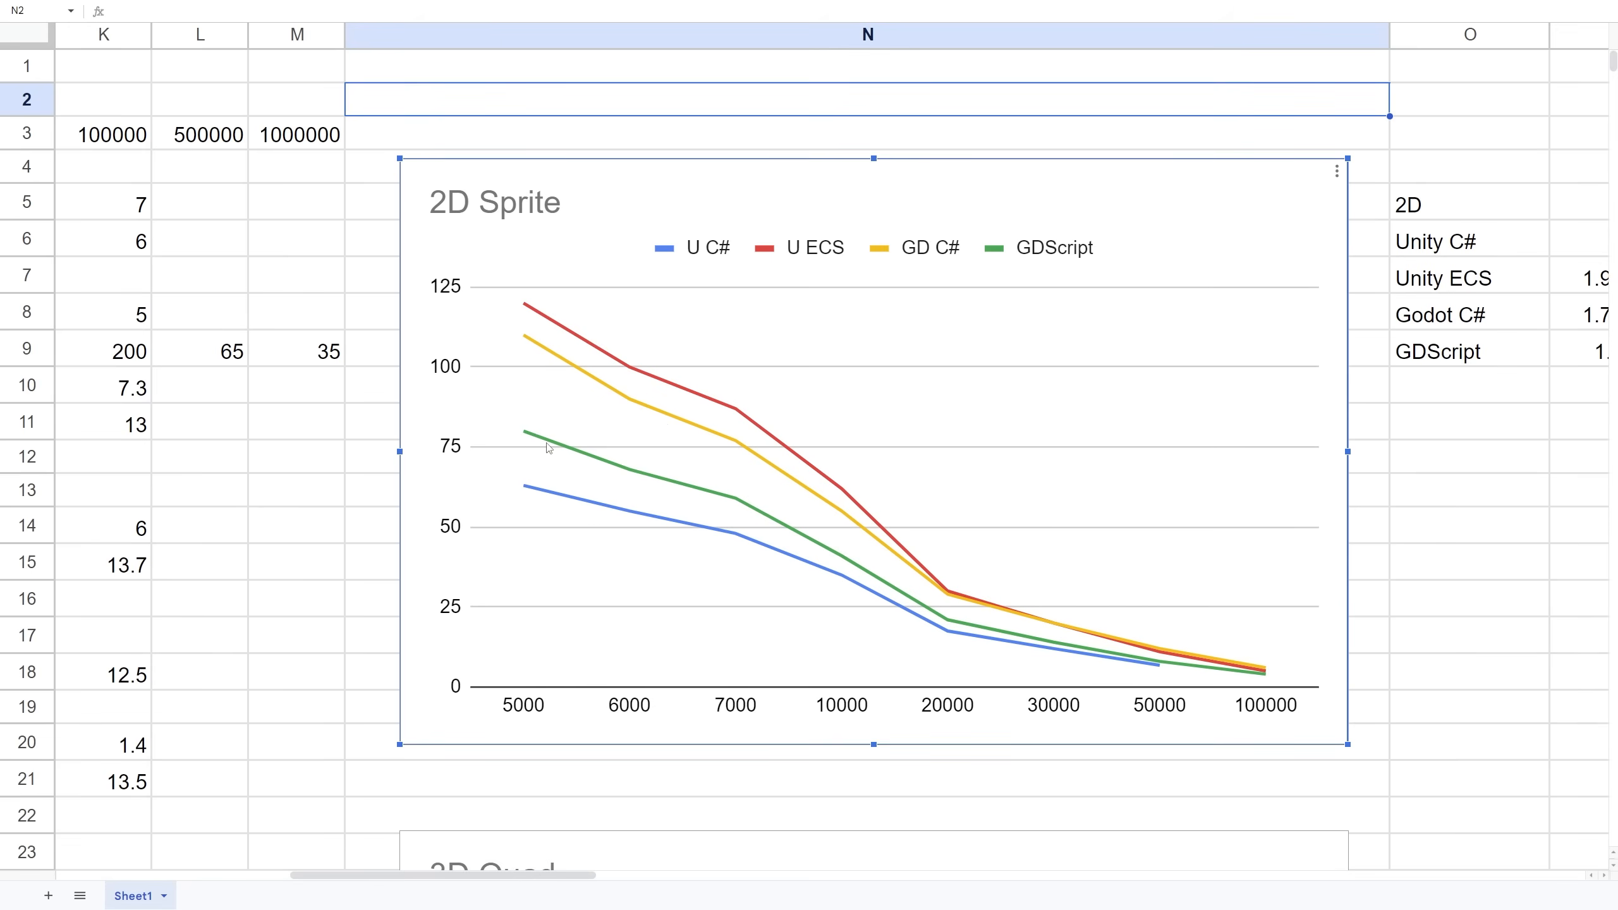
mouse_move(531, 498)
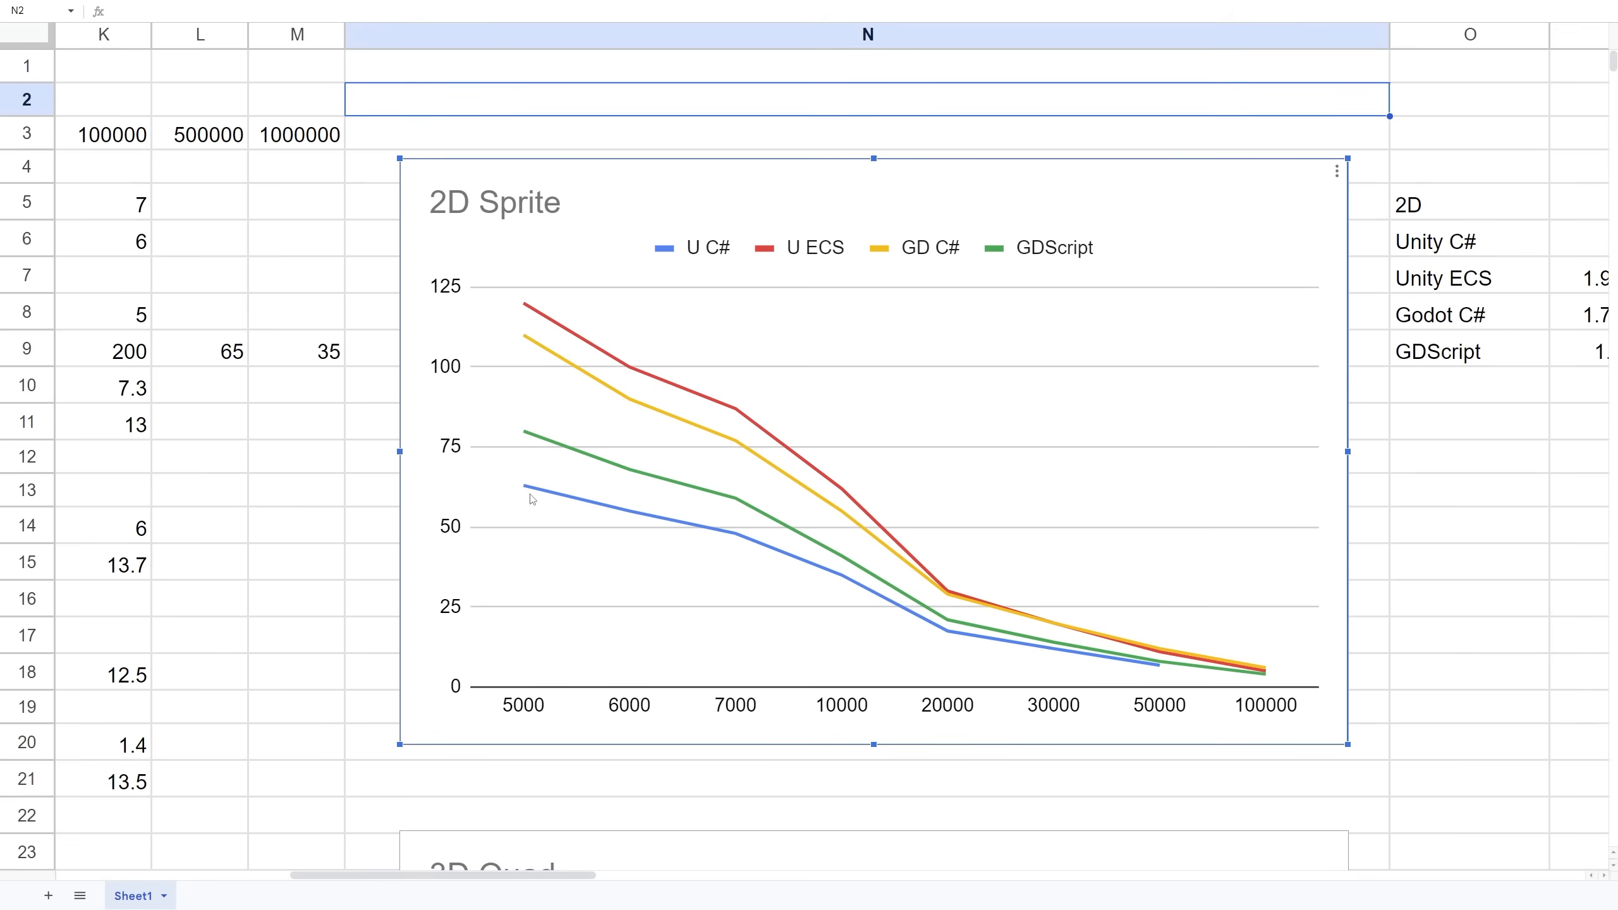
mouse_move(601, 605)
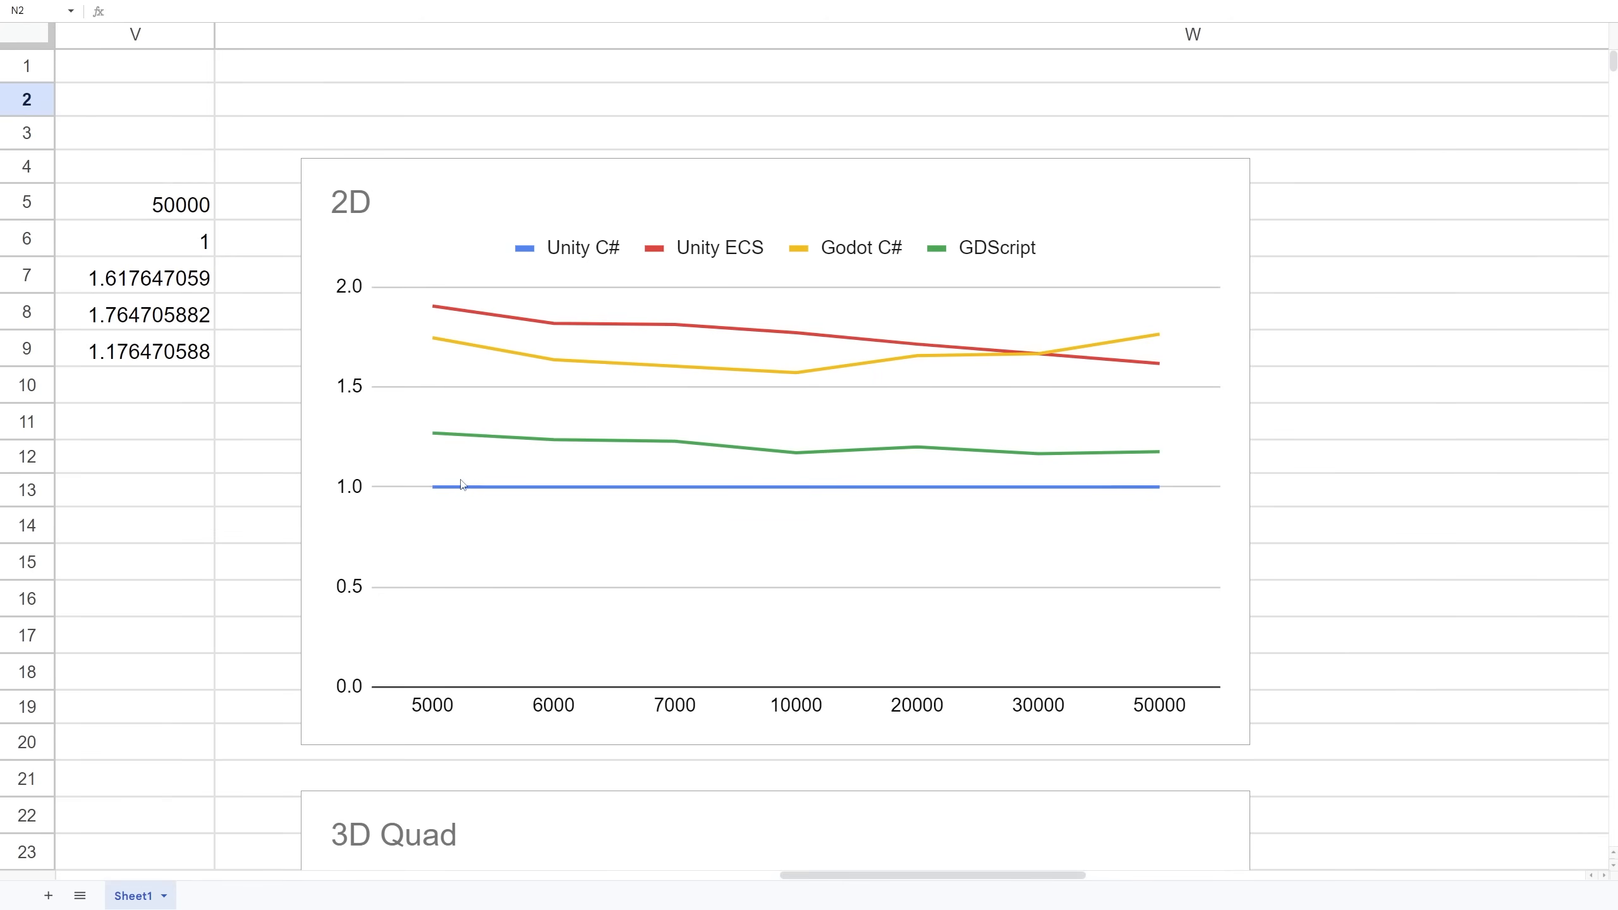
mouse_move(488, 499)
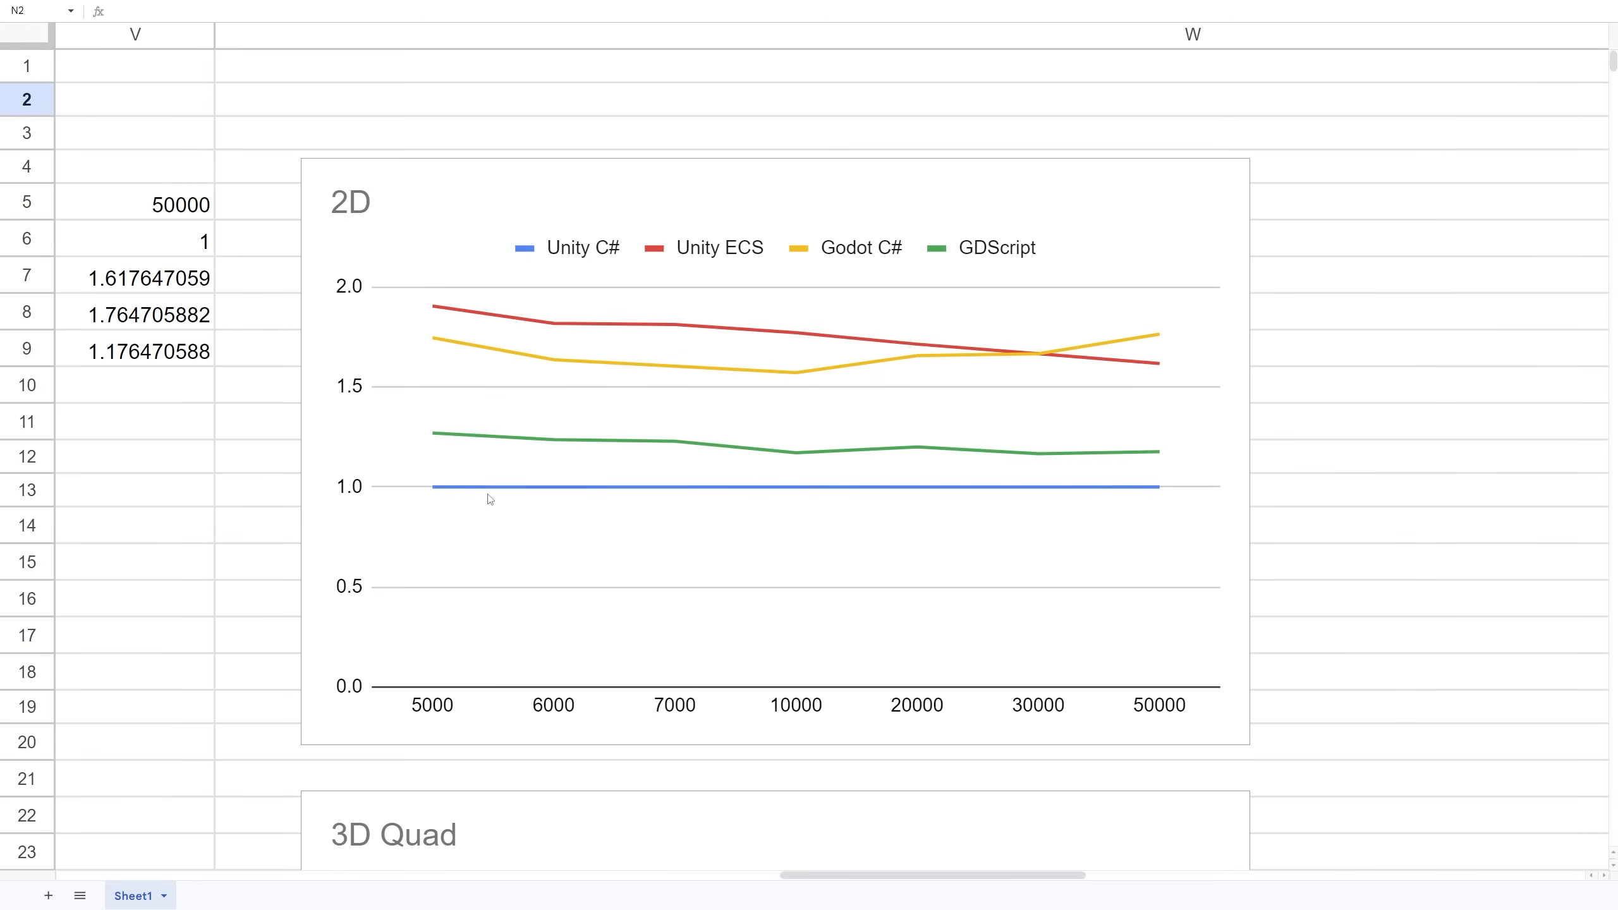
mouse_move(468, 489)
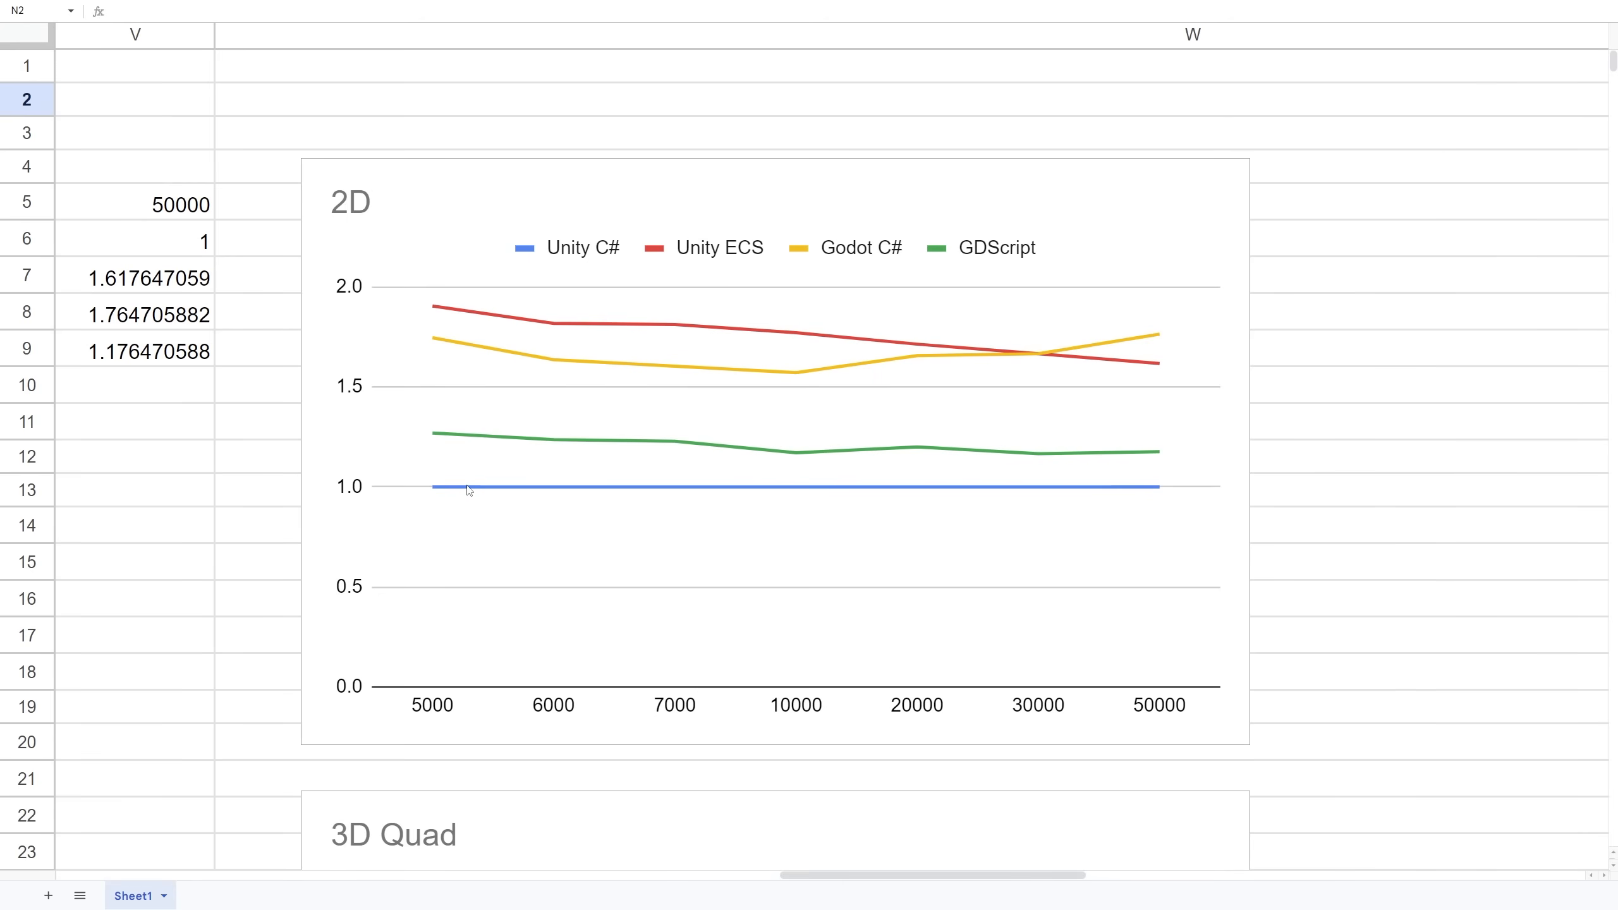
click(474, 493)
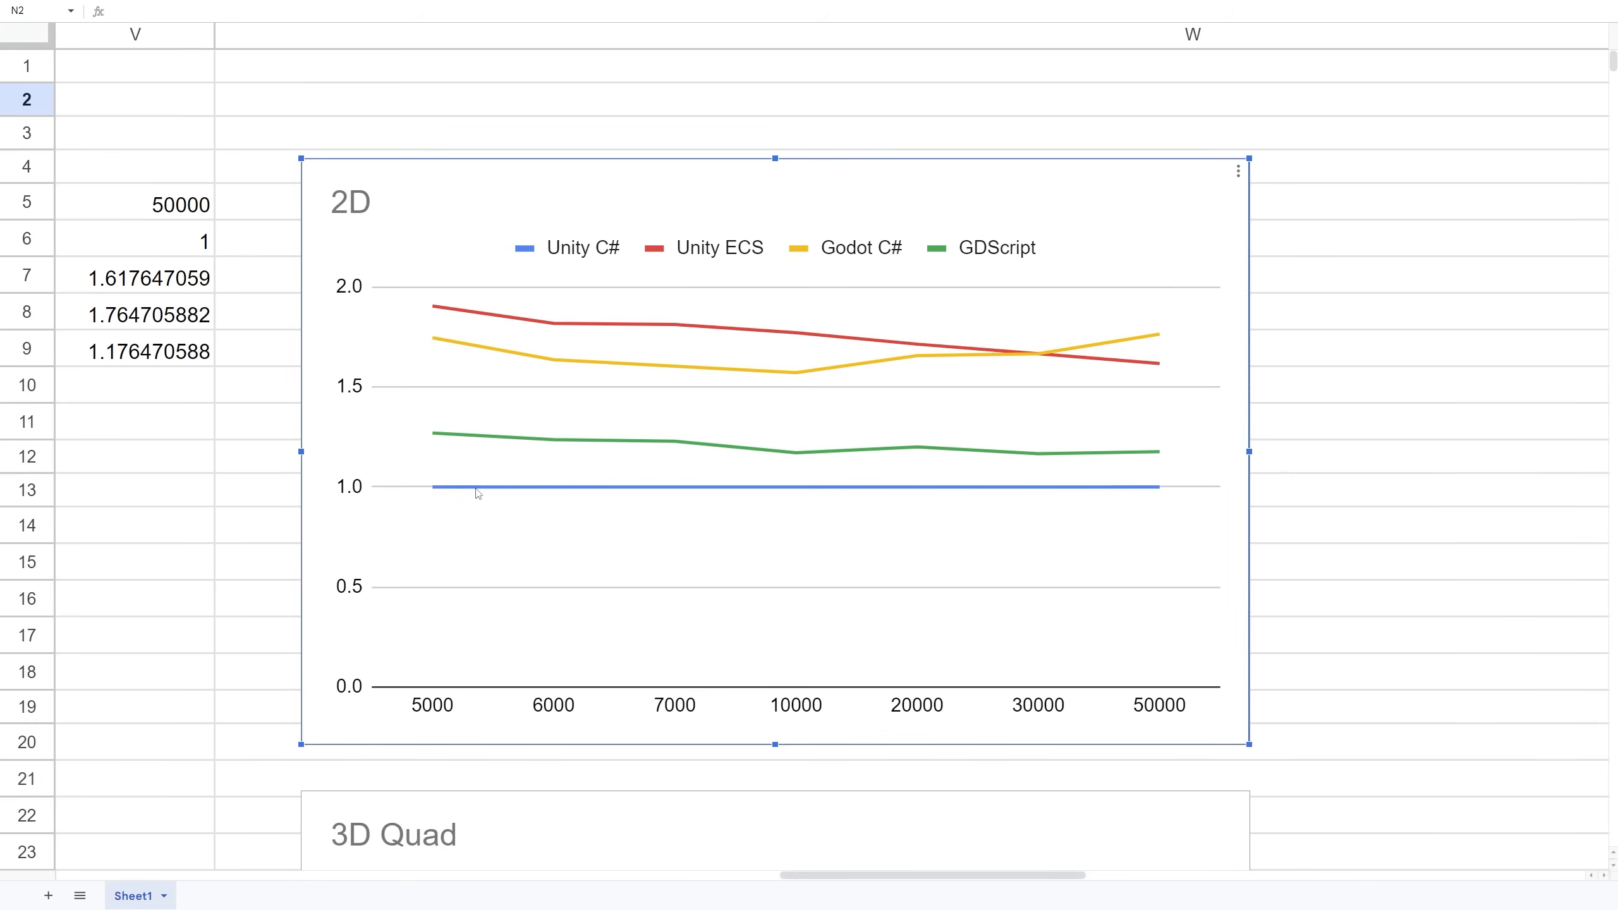
mouse_move(514, 419)
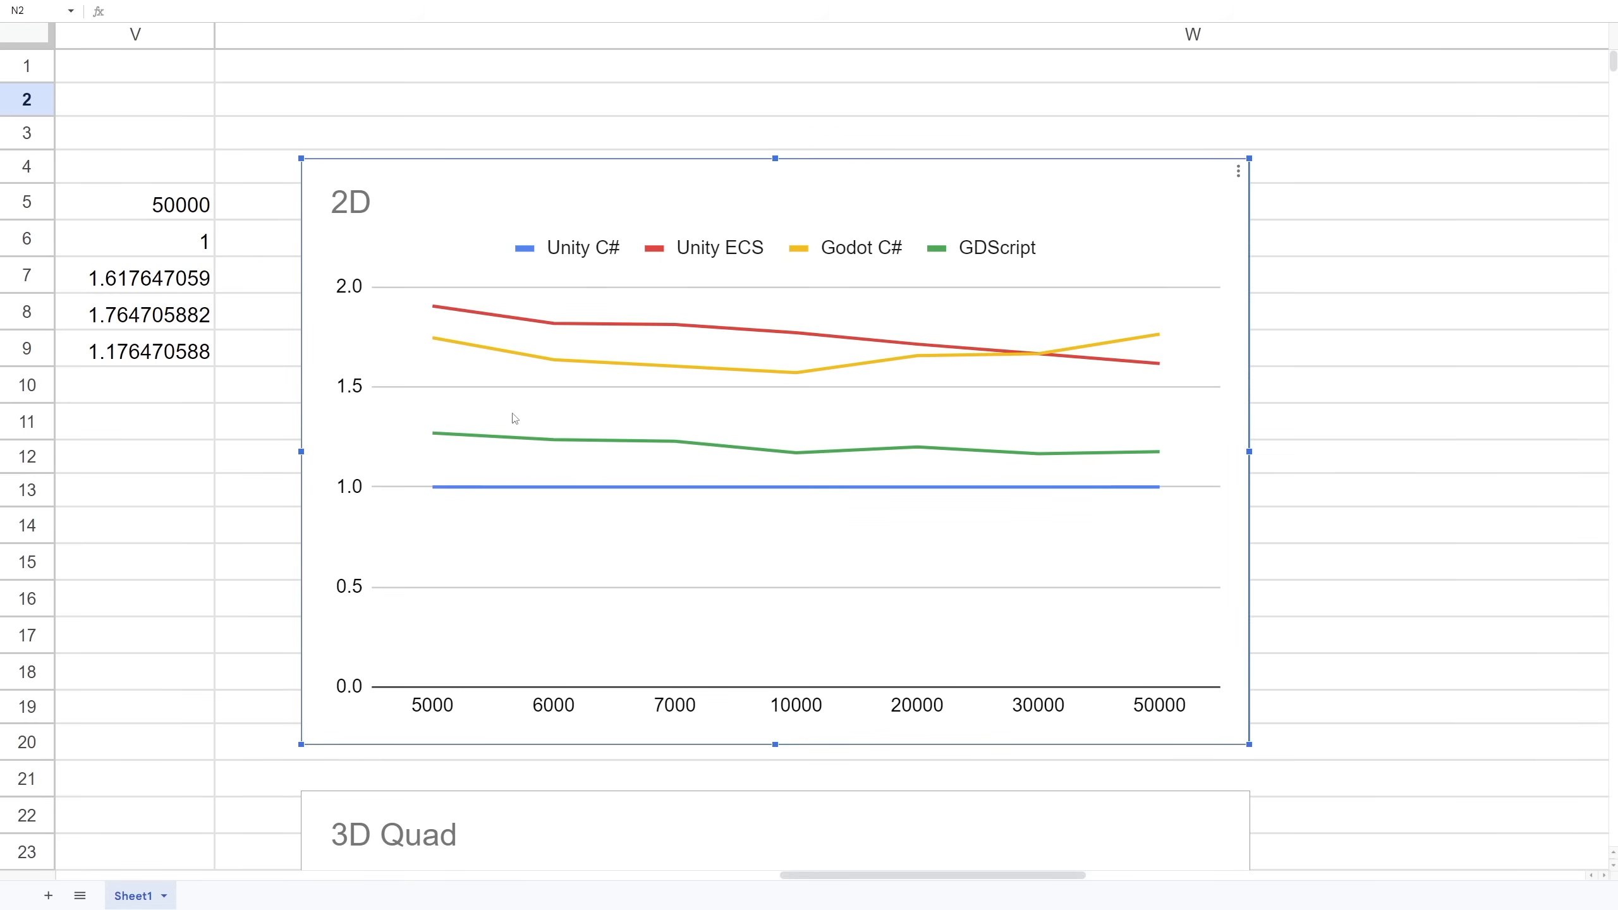
mouse_move(554, 436)
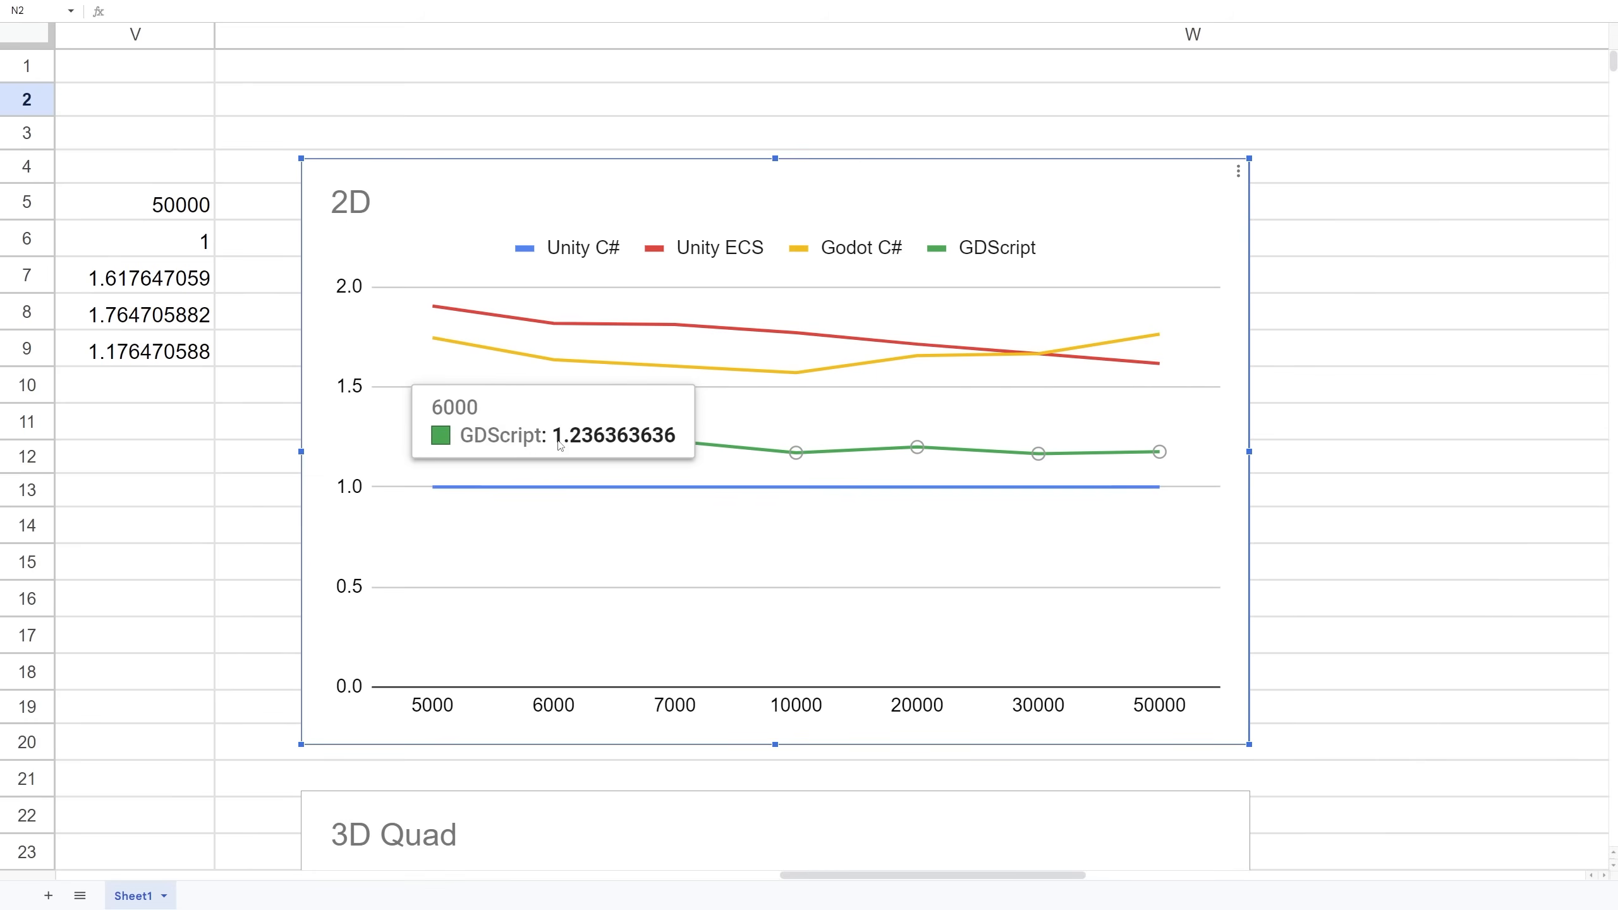
mouse_move(794, 379)
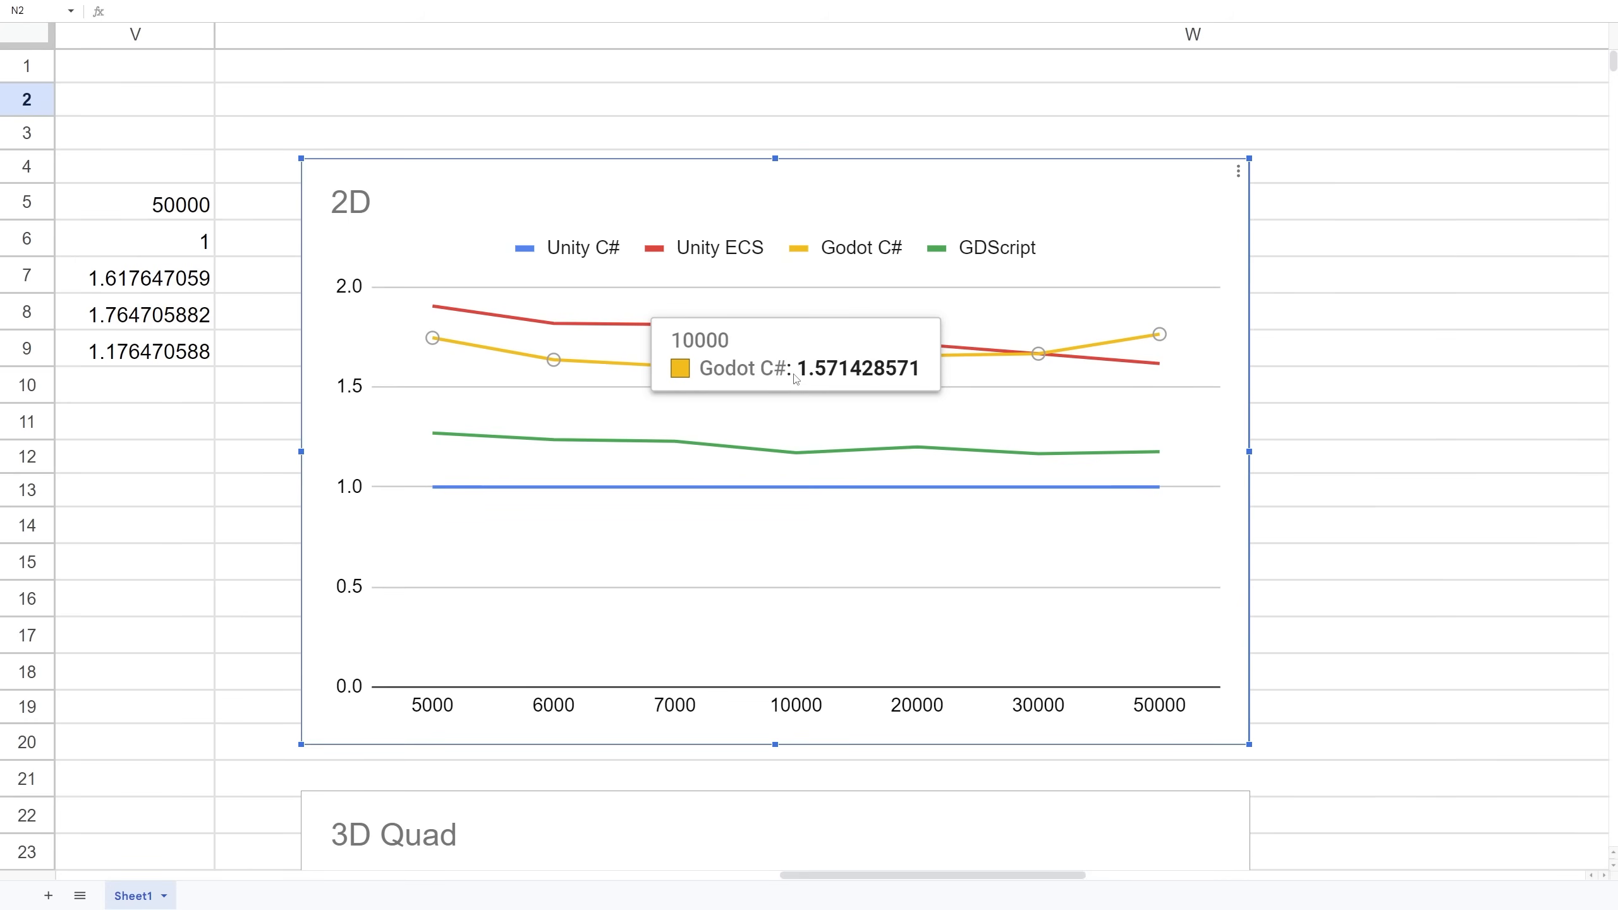
mouse_move(580, 321)
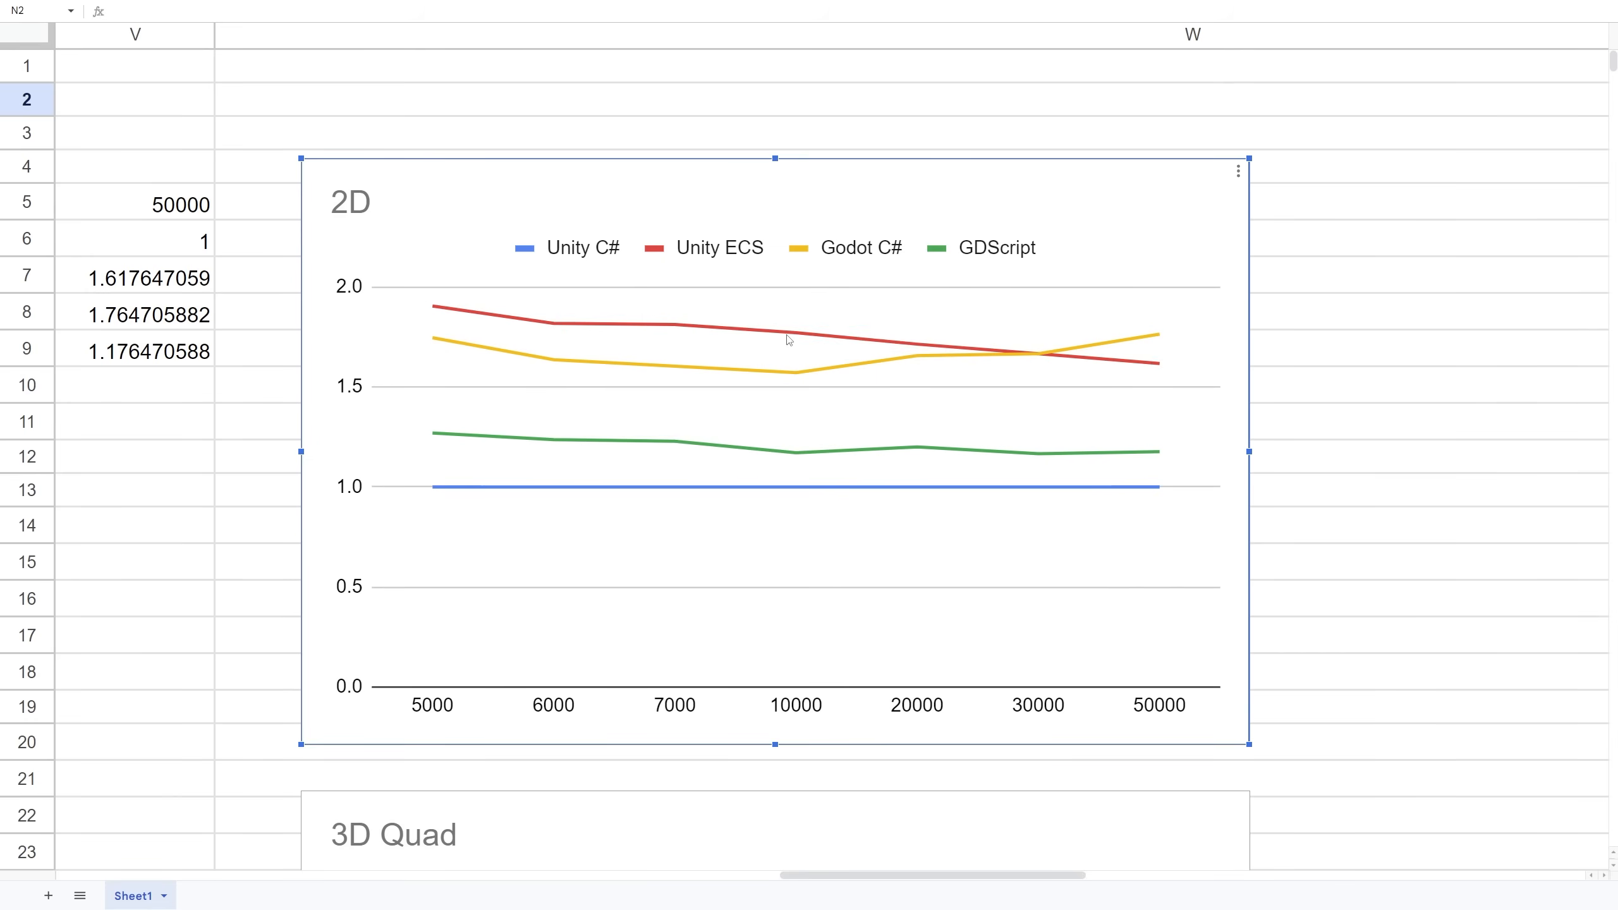
mouse_move(458, 277)
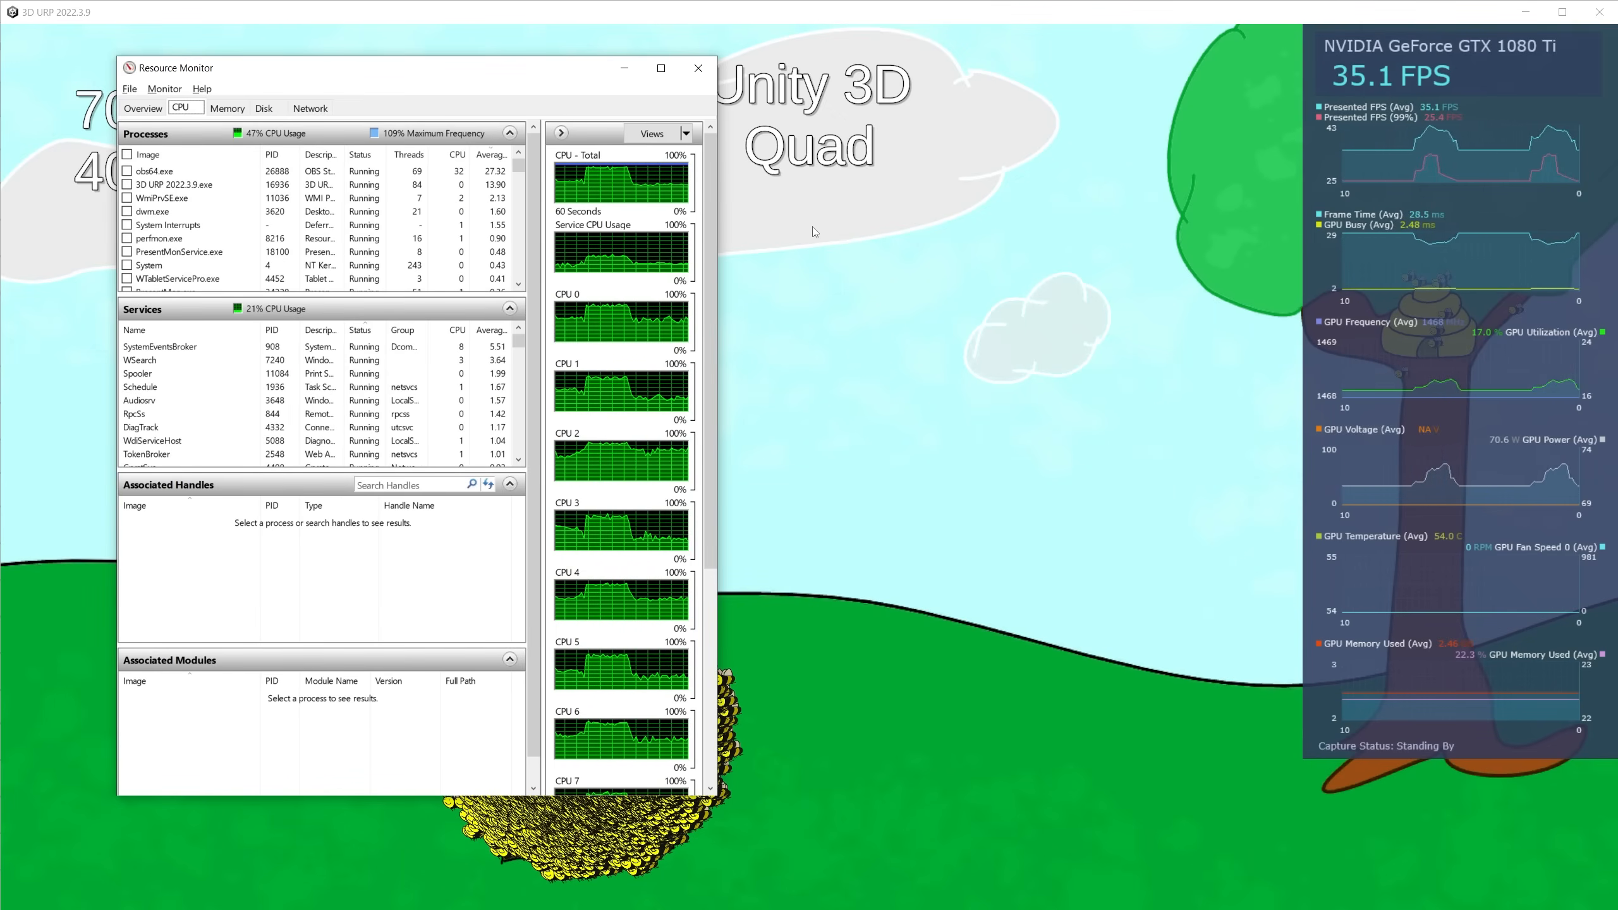
- Show Resource Monitor's CPU tab over the running Unity 3D URP Quad build
click(698, 68)
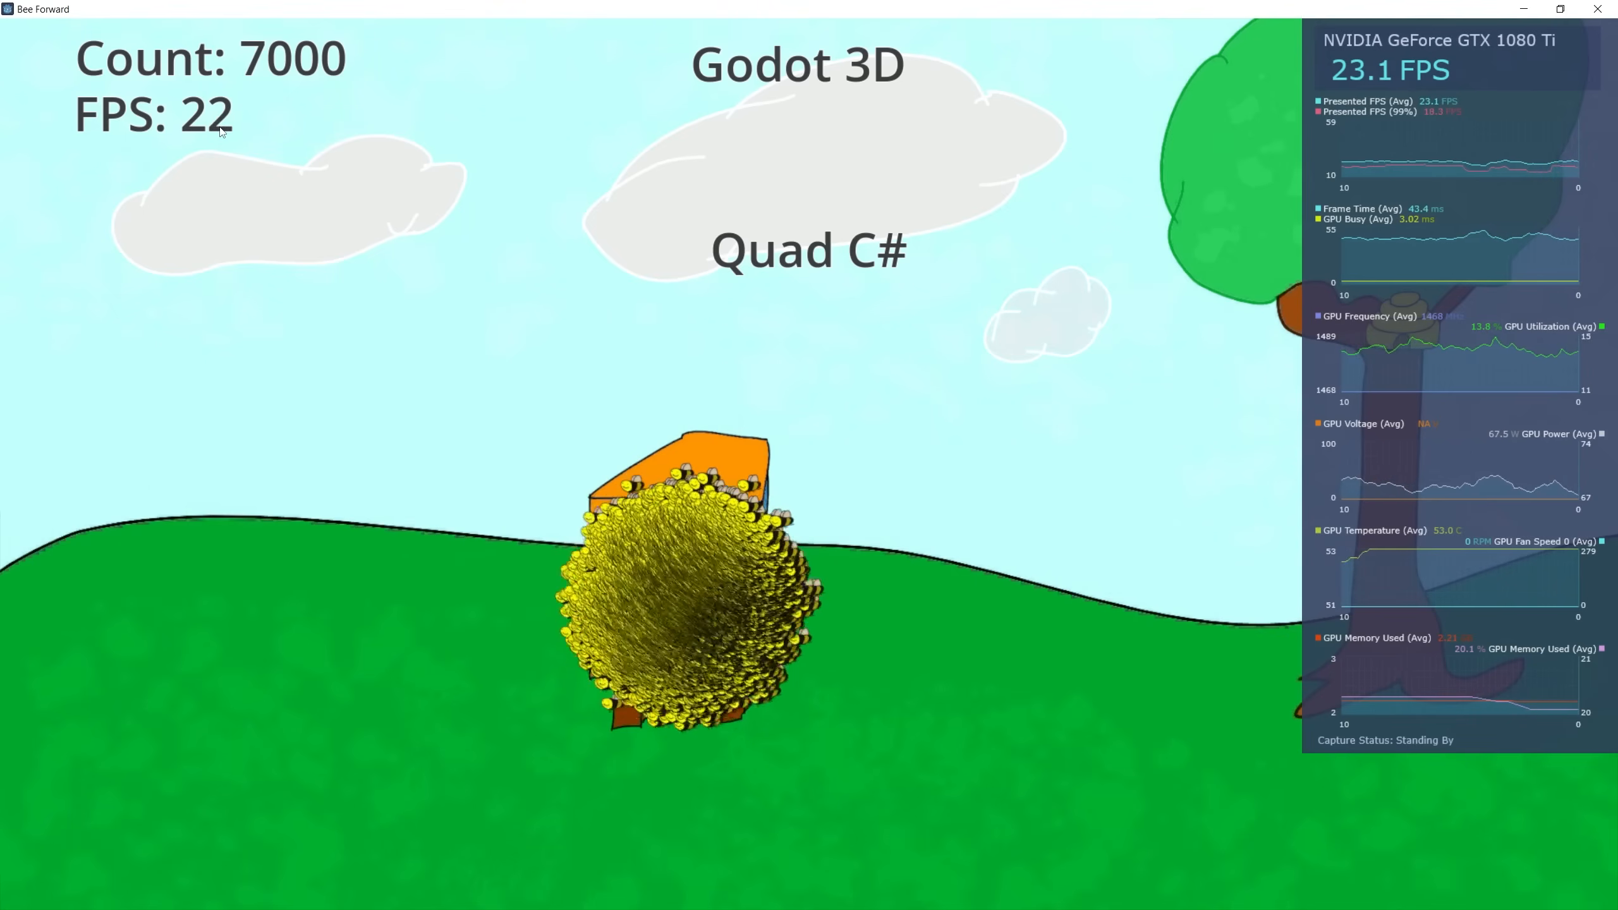
mouse_move(390, 359)
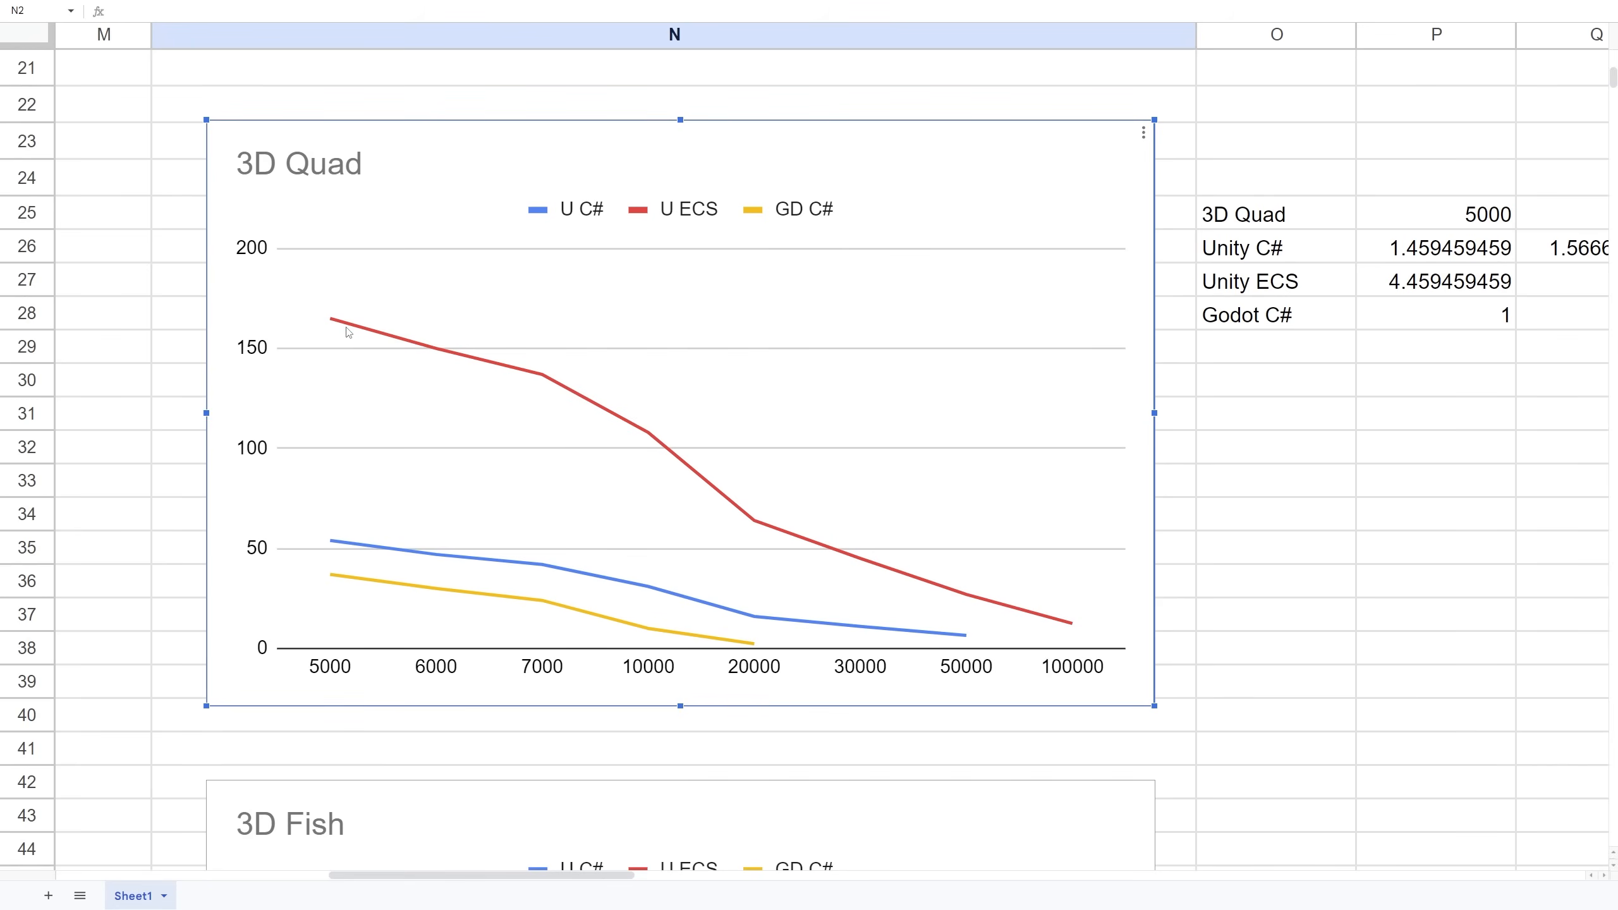
mouse_move(422, 560)
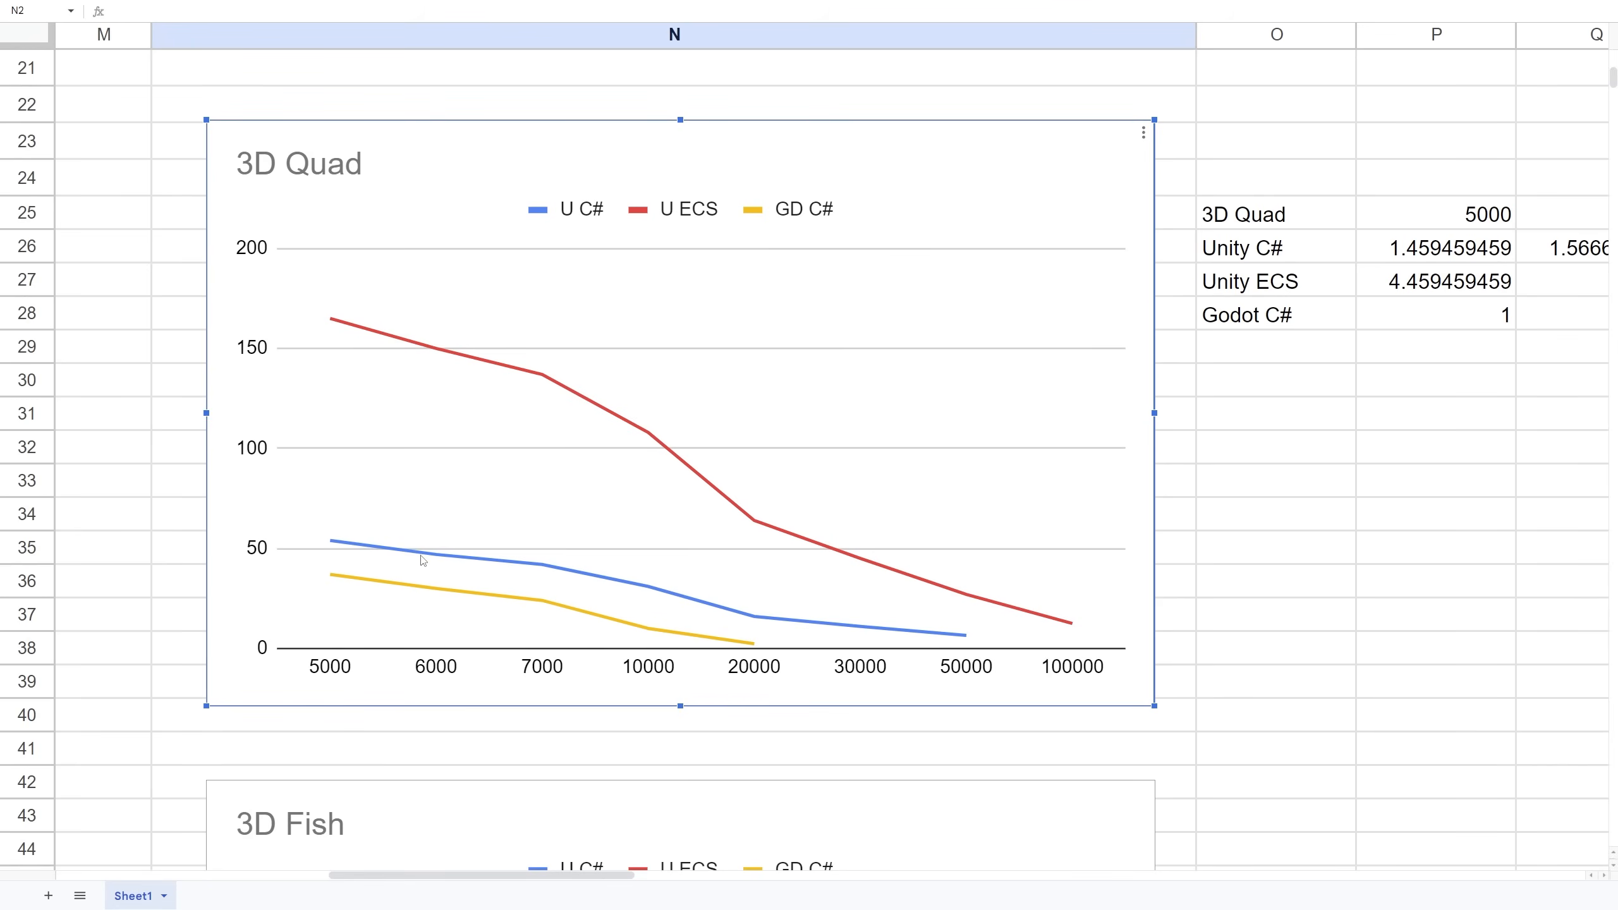
mouse_move(372, 586)
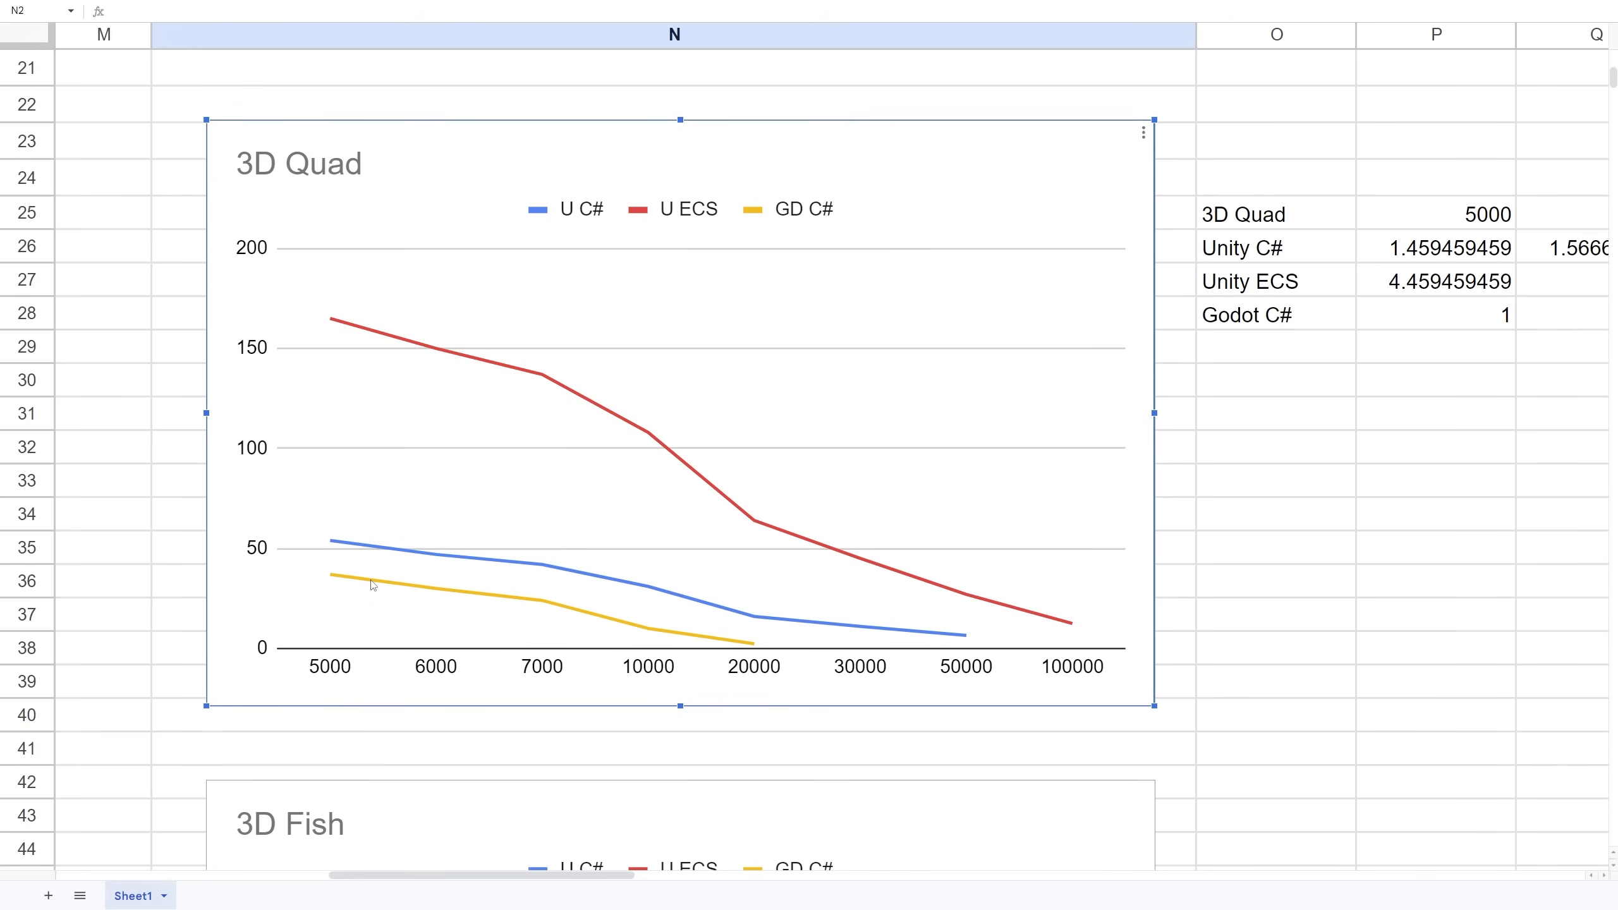
mouse_move(508, 546)
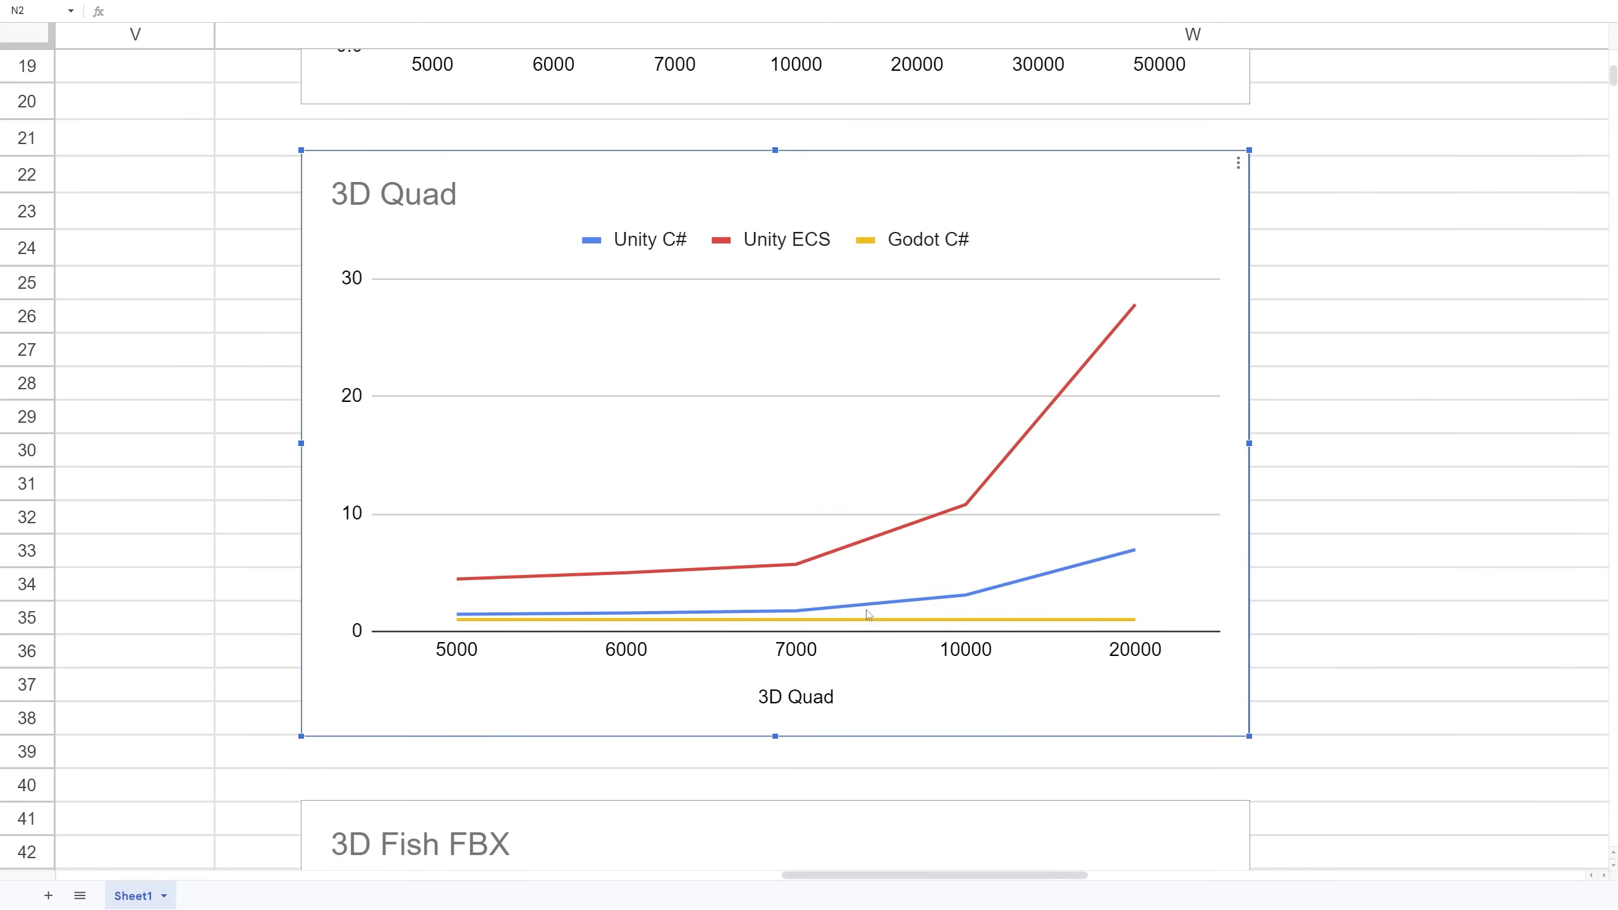
mouse_move(953, 607)
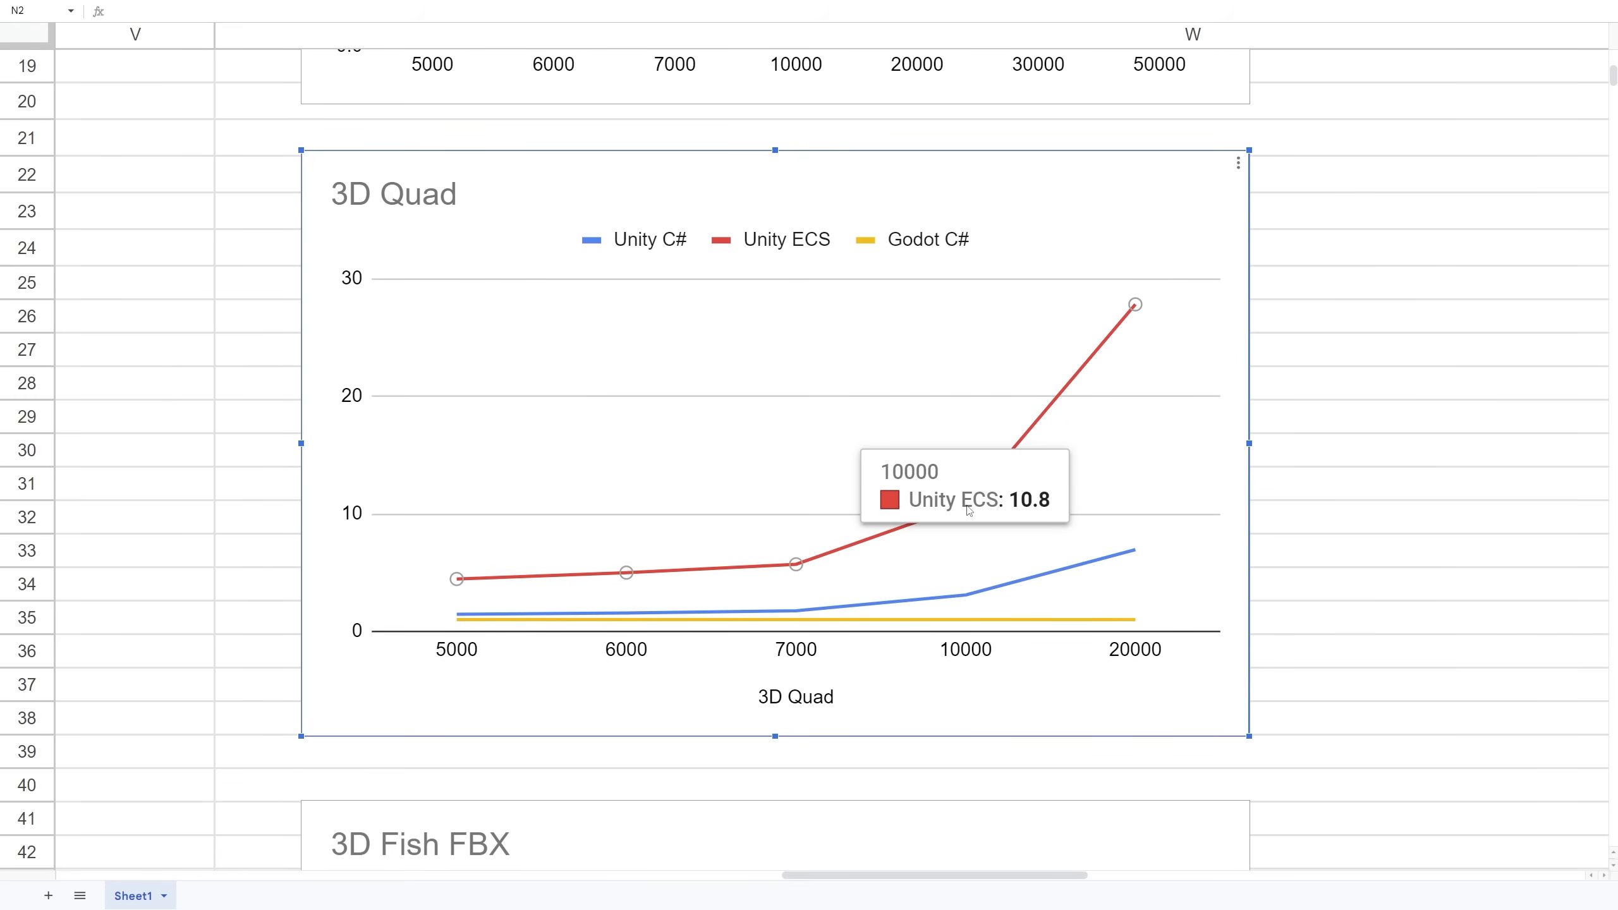
- Scroll the sheet over to the relative 3D Quad performance chart
scroll(left, 3)
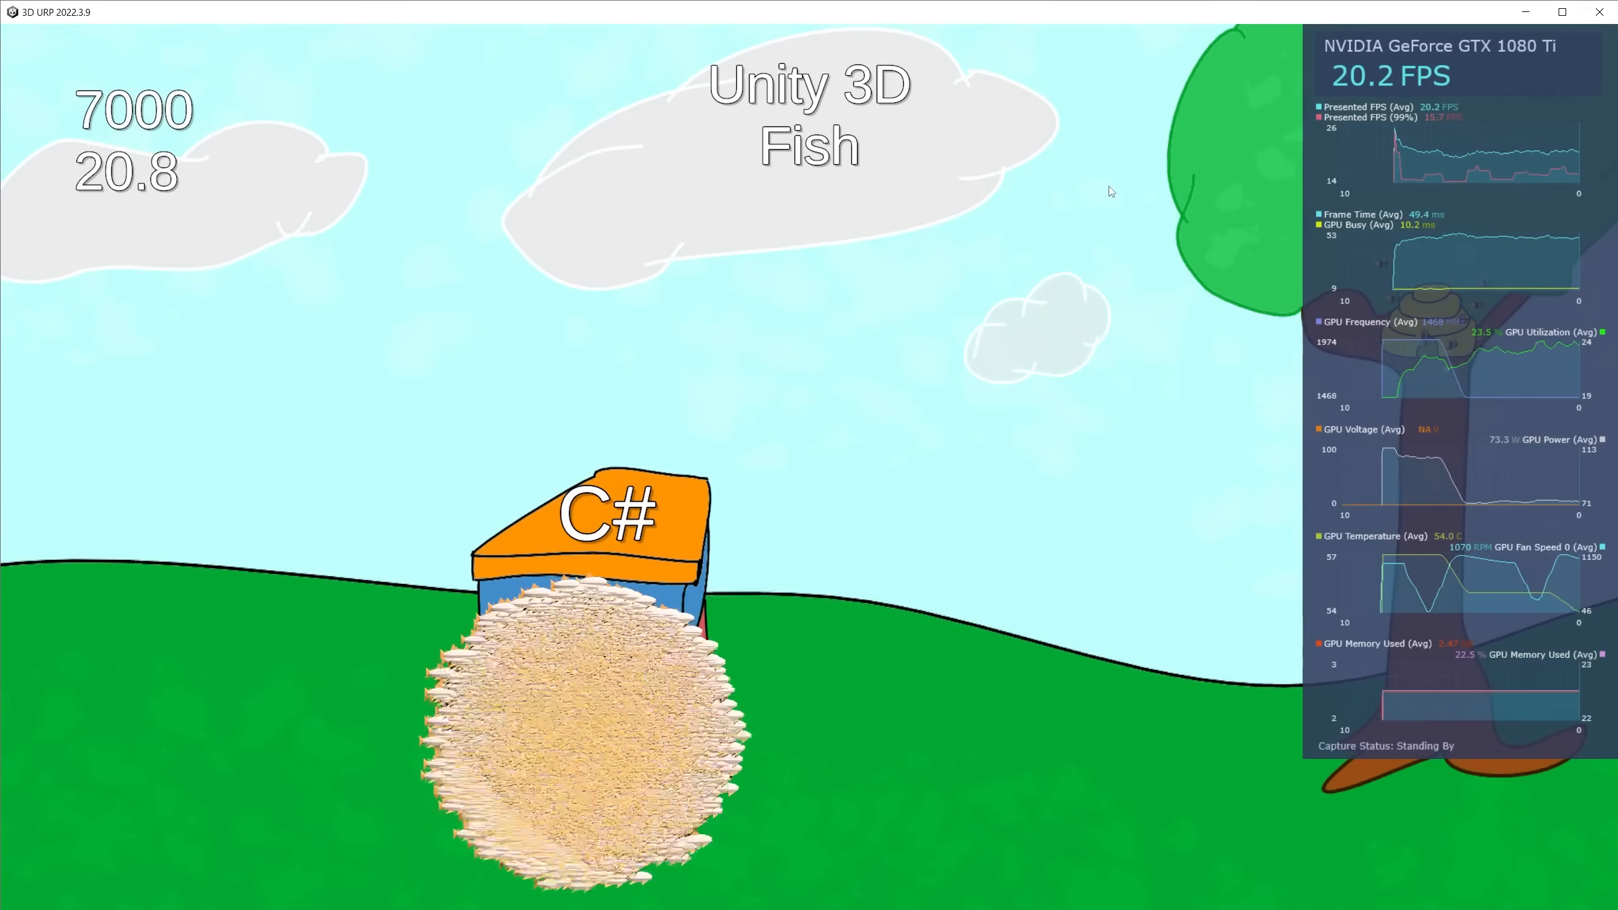
mouse_move(651, 344)
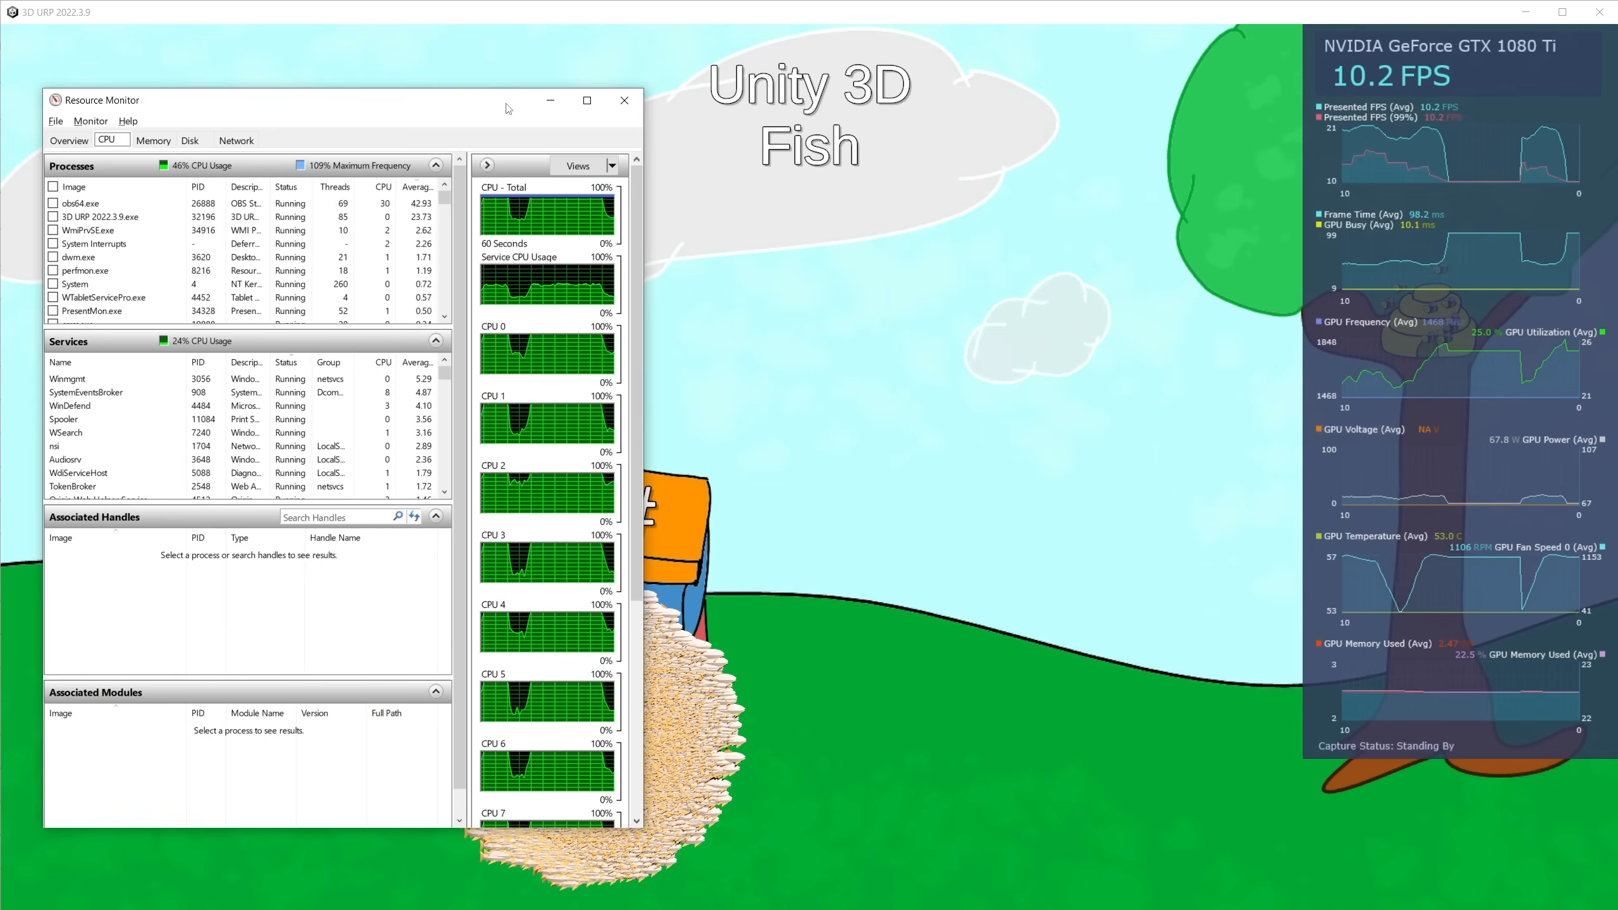
- Close Resource Monitor to watch the Unity 3D Fish benchmark near 20 FPS
click(623, 100)
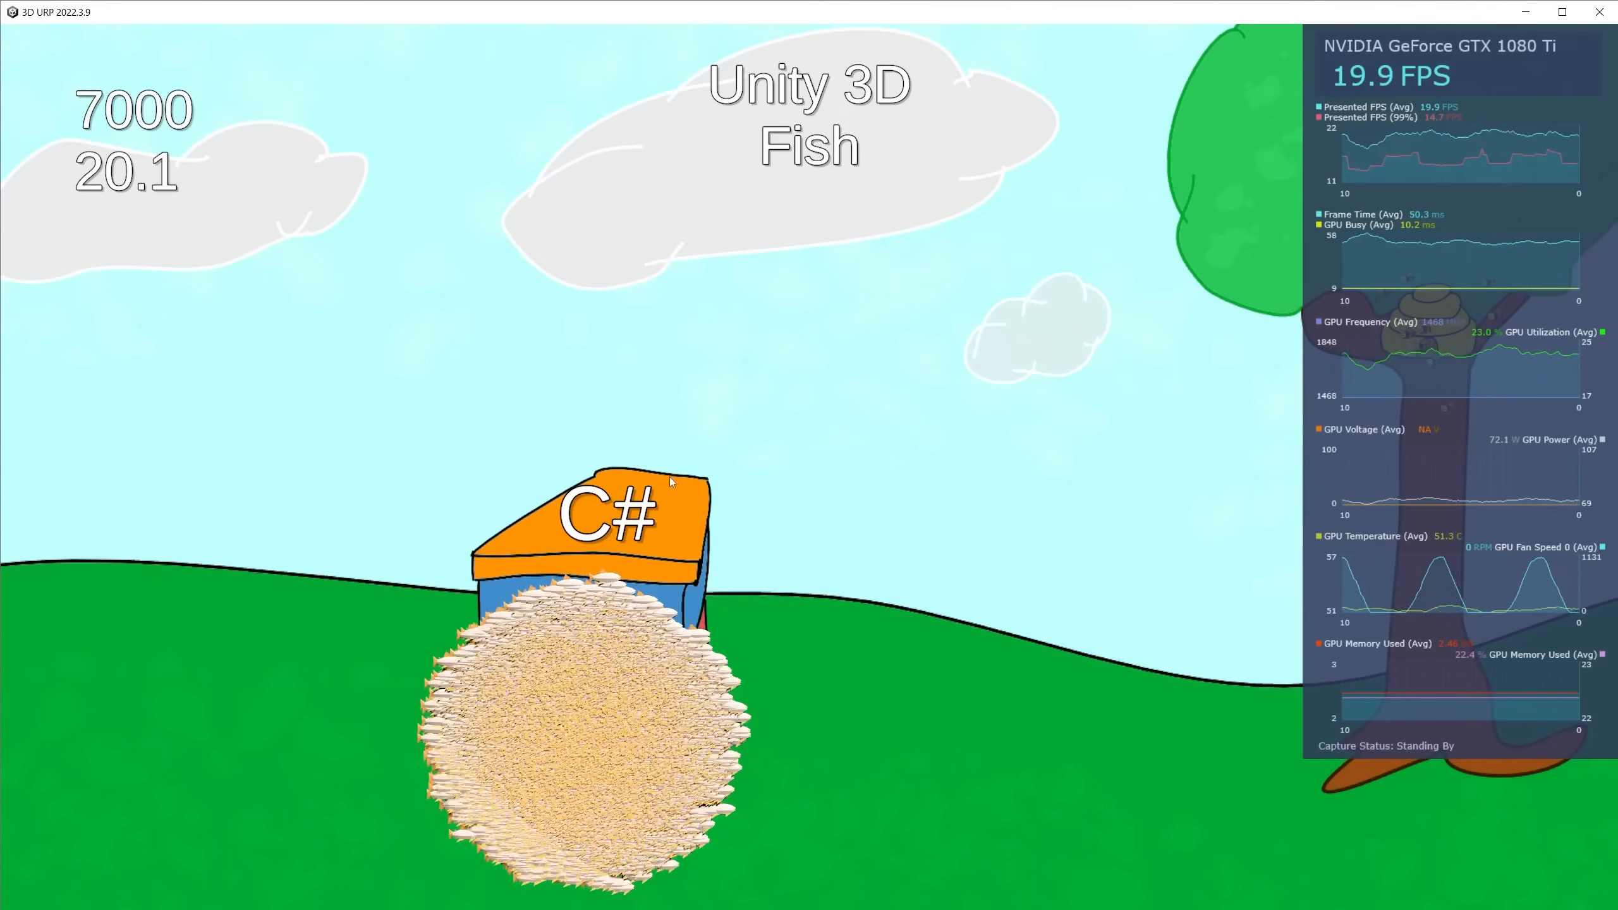
mouse_move(775, 412)
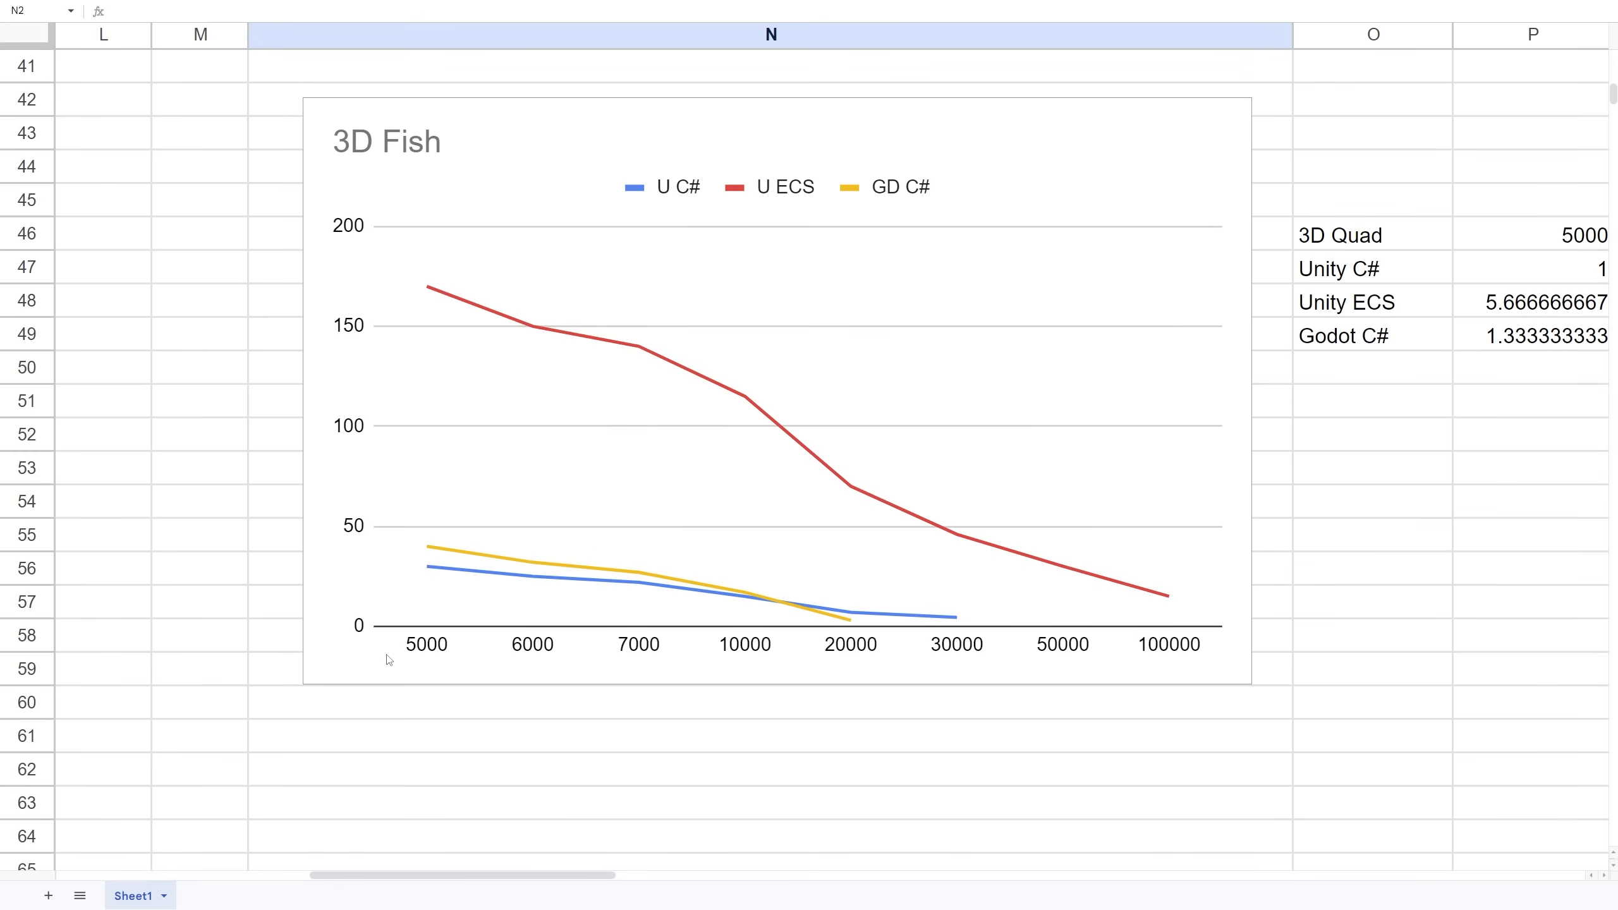
mouse_move(431, 290)
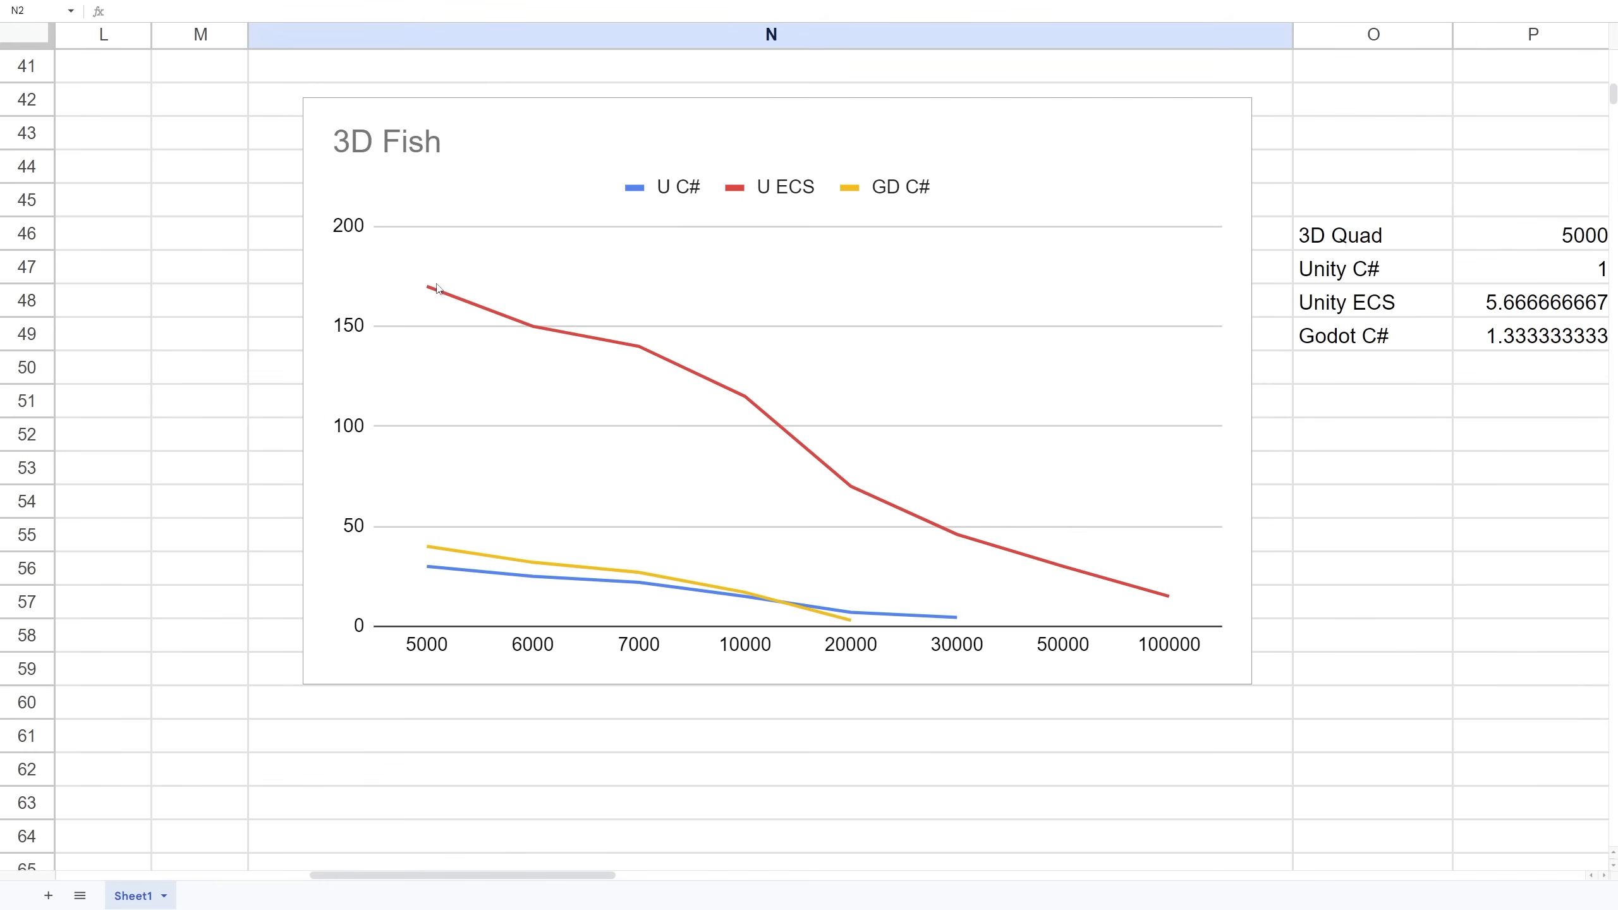
mouse_move(1031, 576)
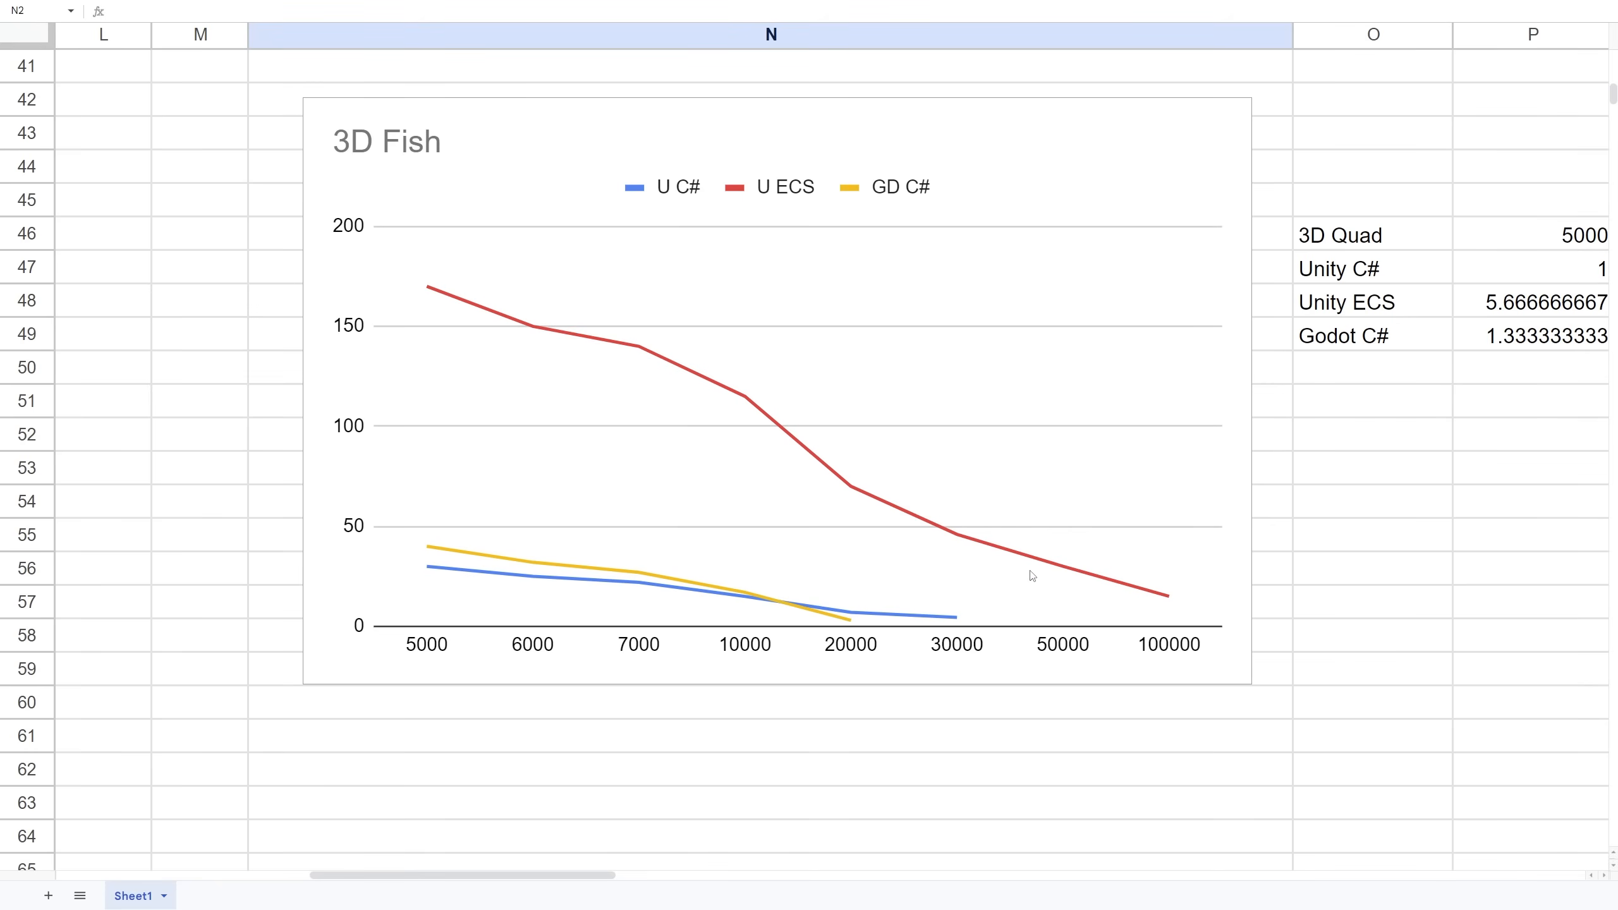
mouse_move(434, 576)
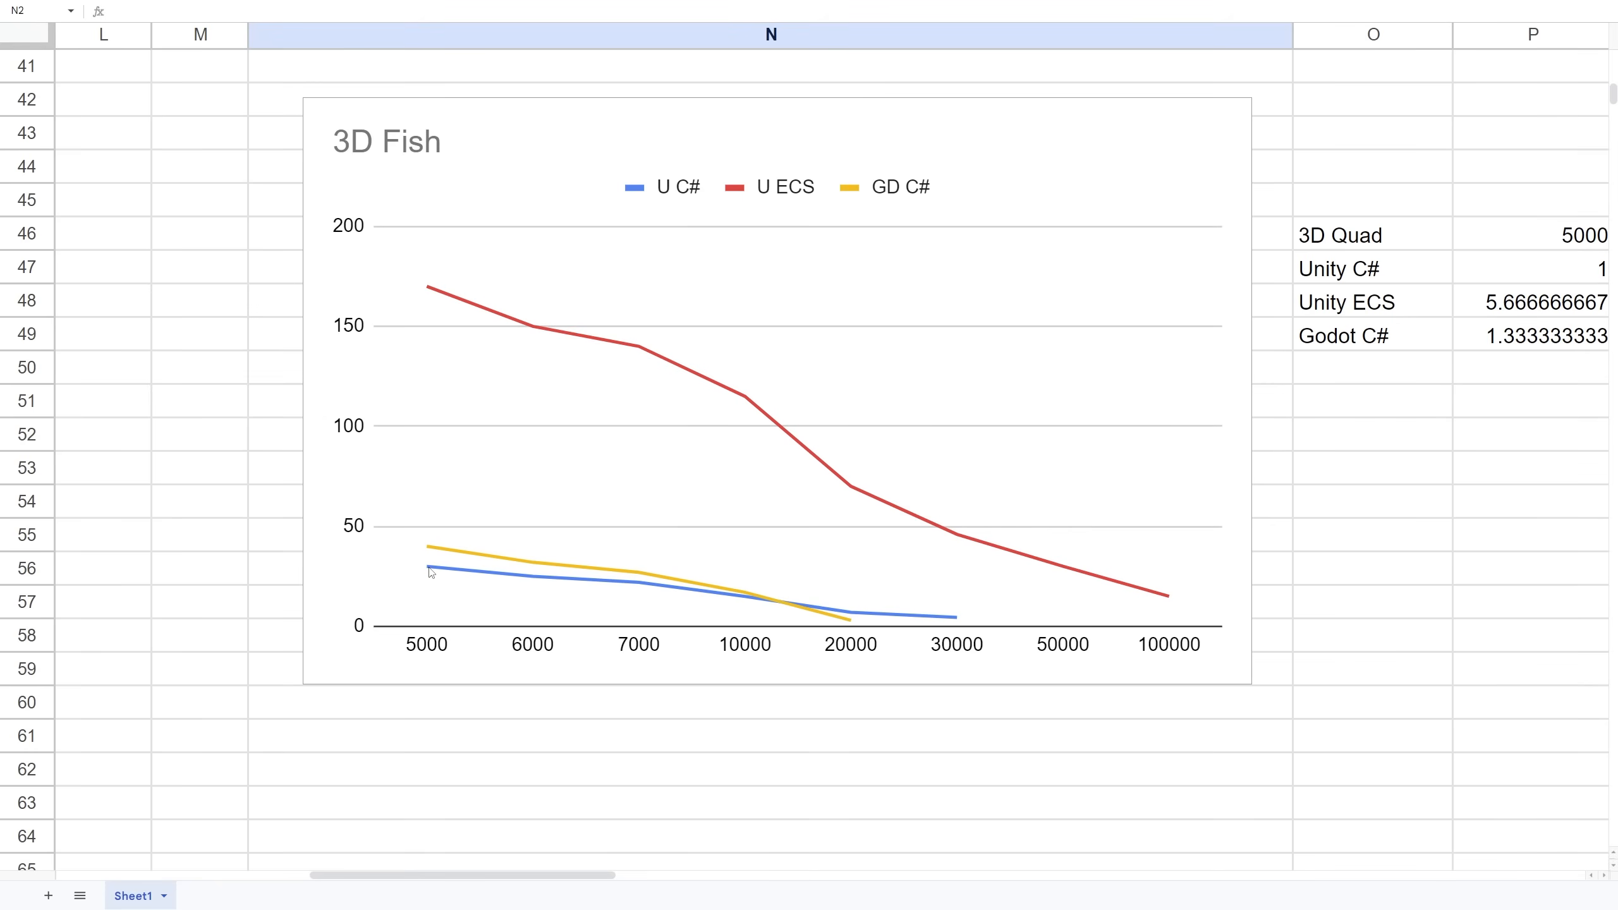
mouse_move(429, 556)
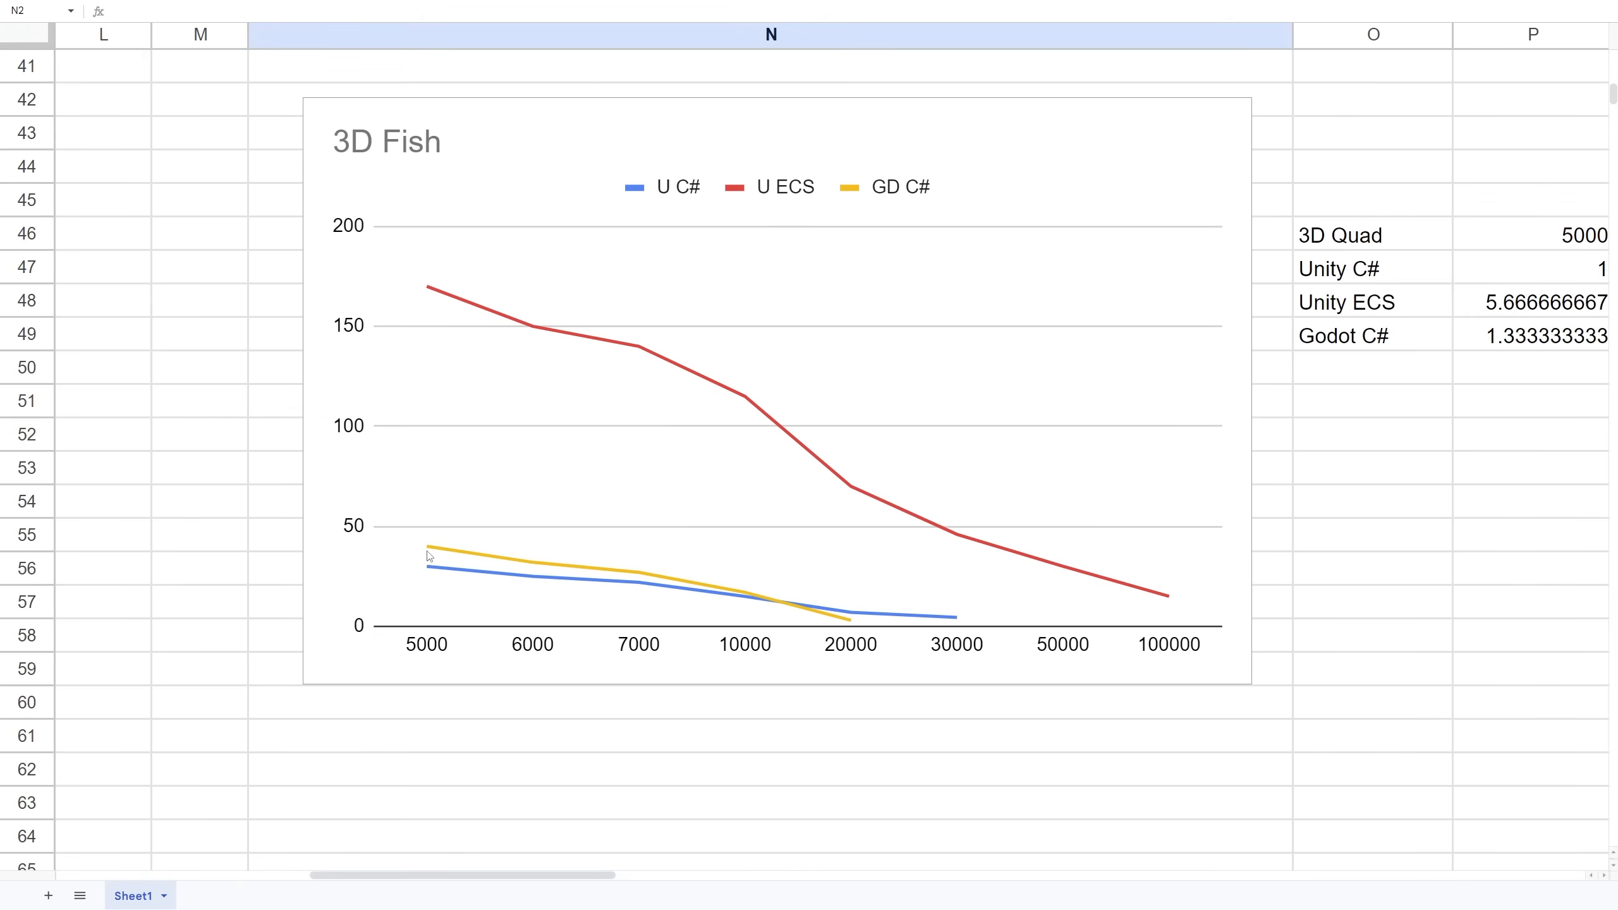
mouse_move(423, 887)
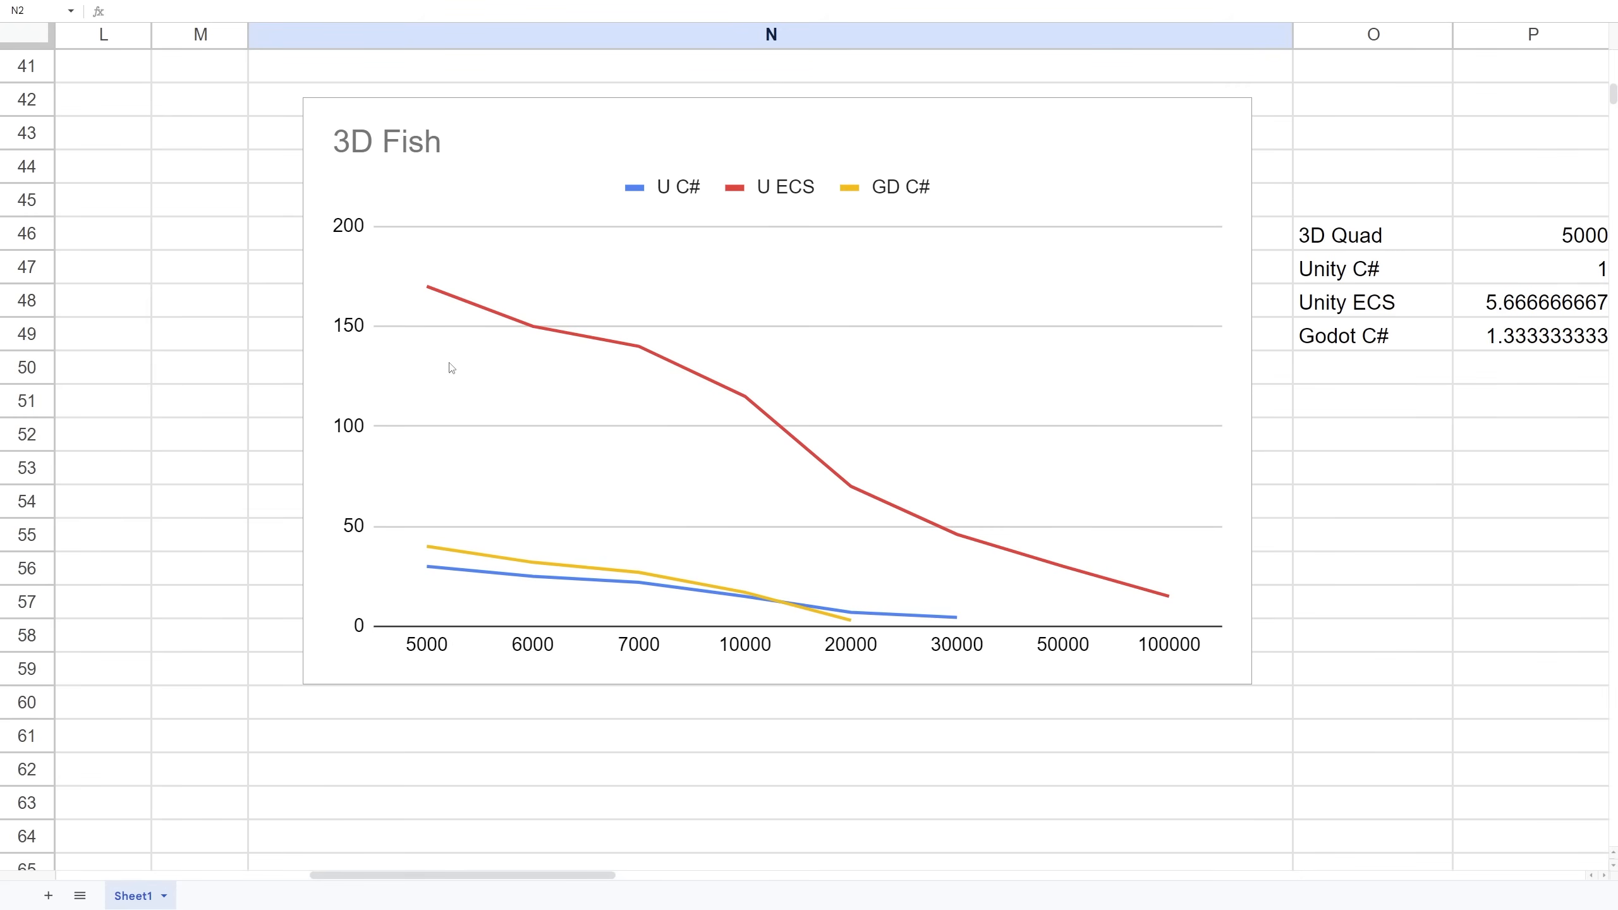
mouse_move(478, 868)
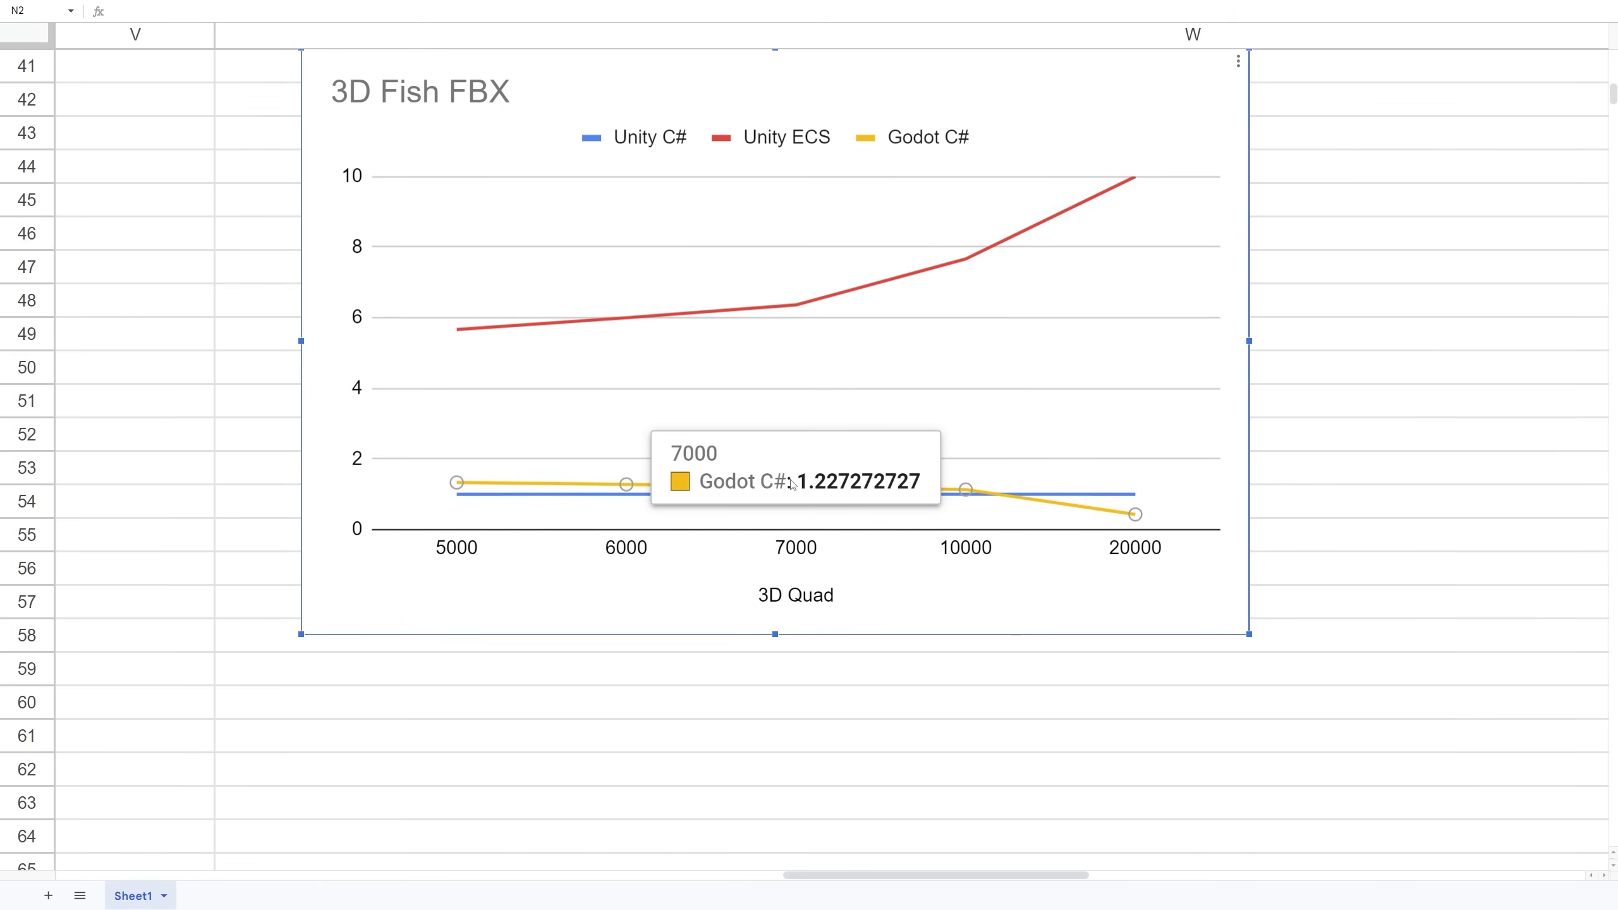
mouse_move(792, 489)
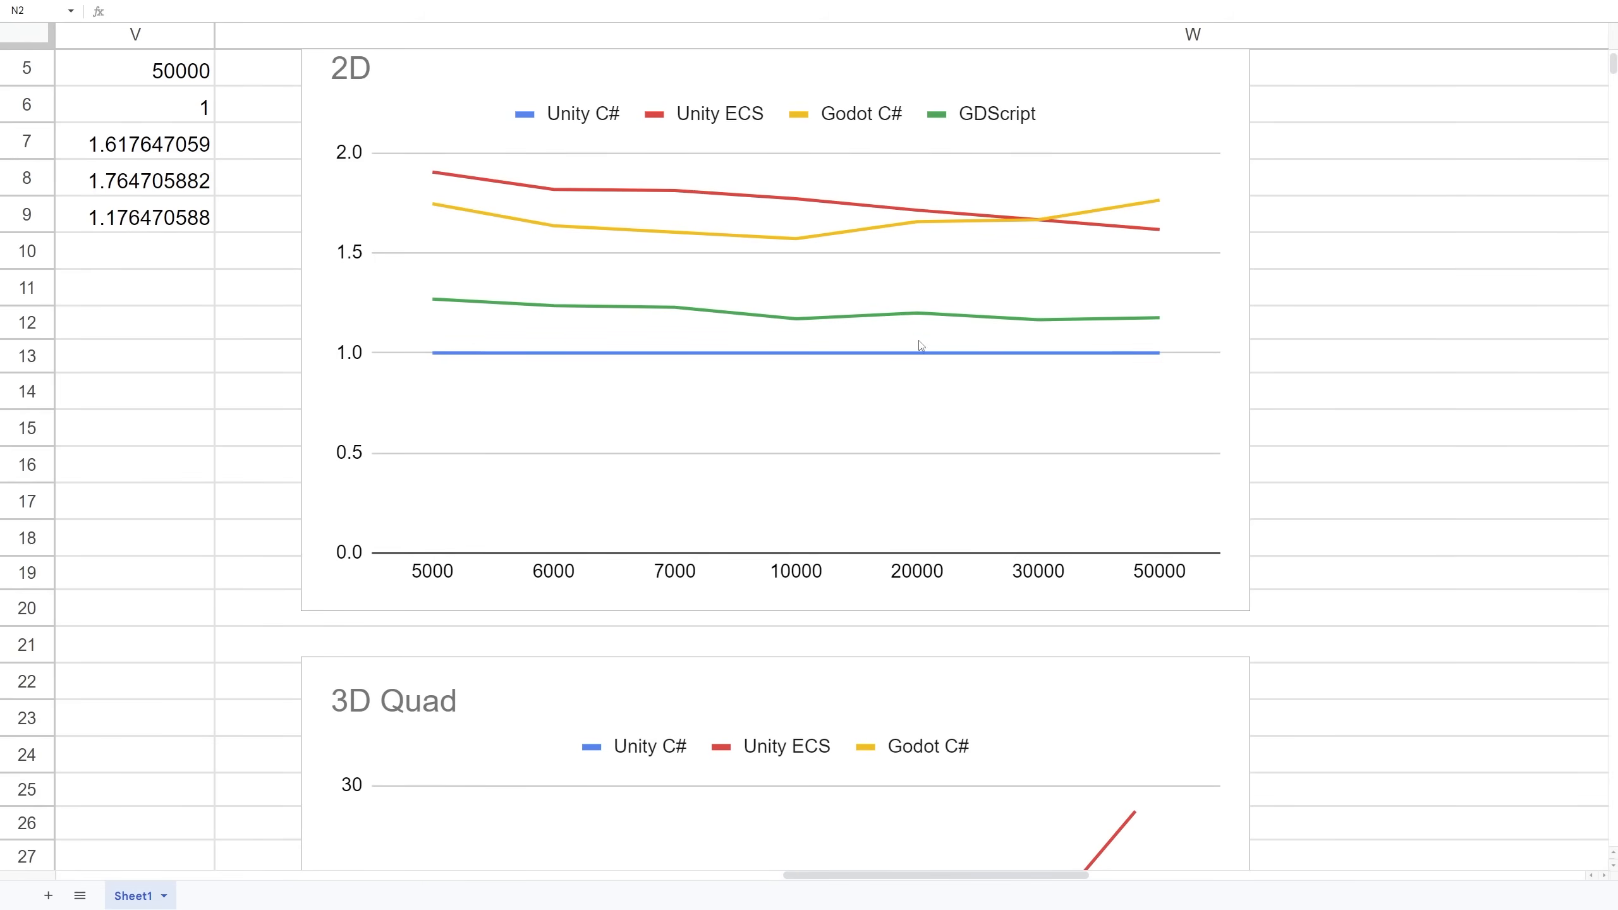
mouse_move(948, 370)
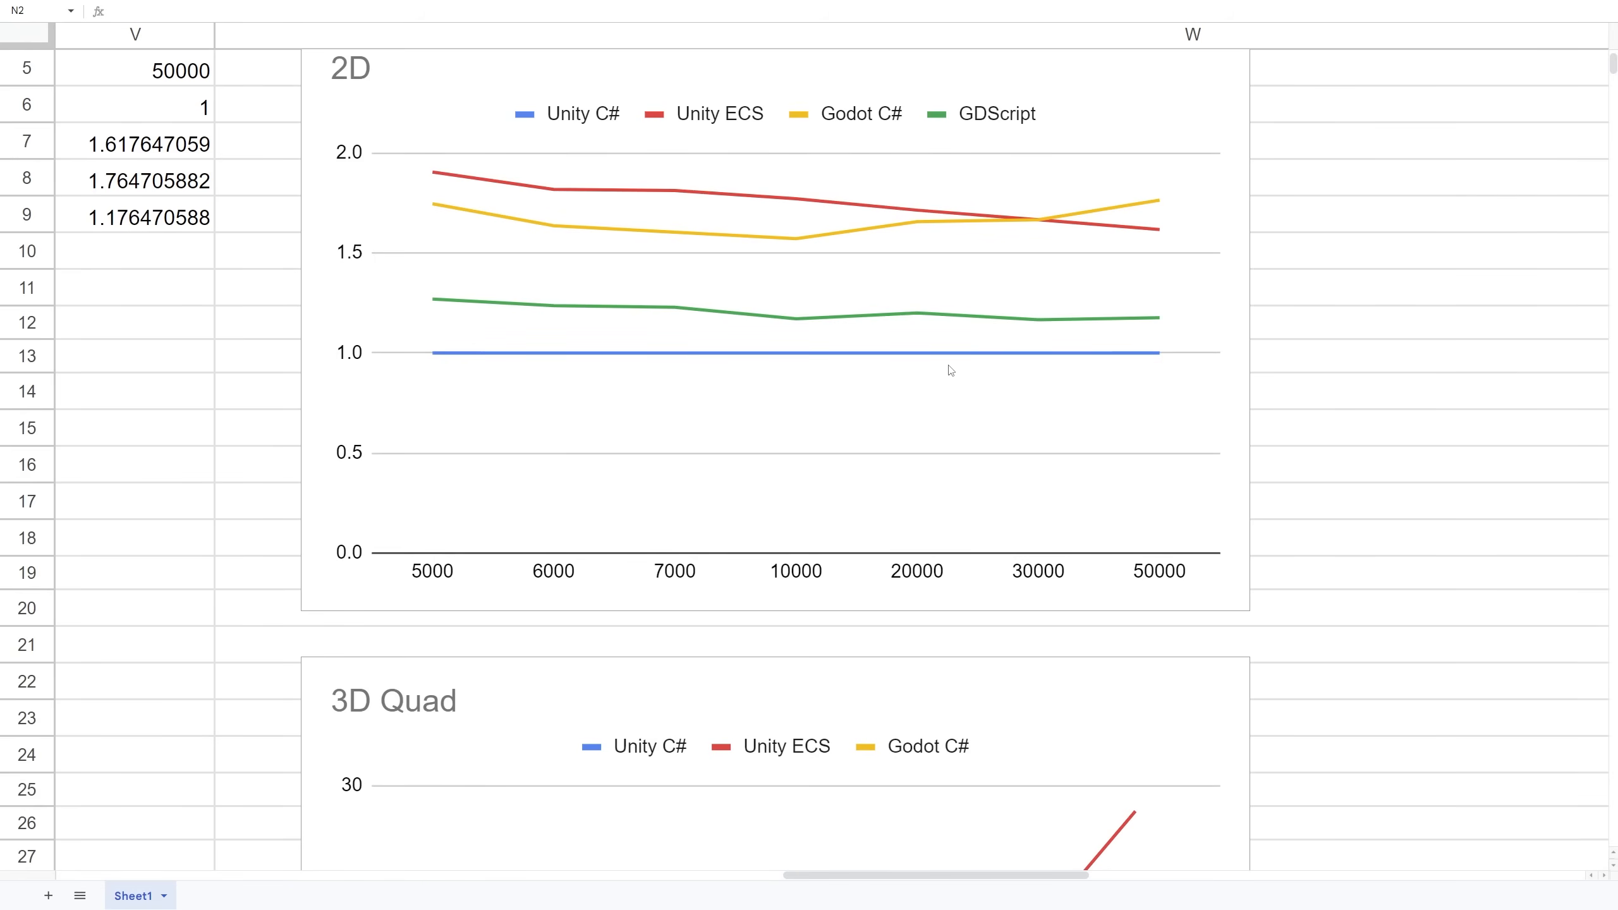
mouse_move(938, 476)
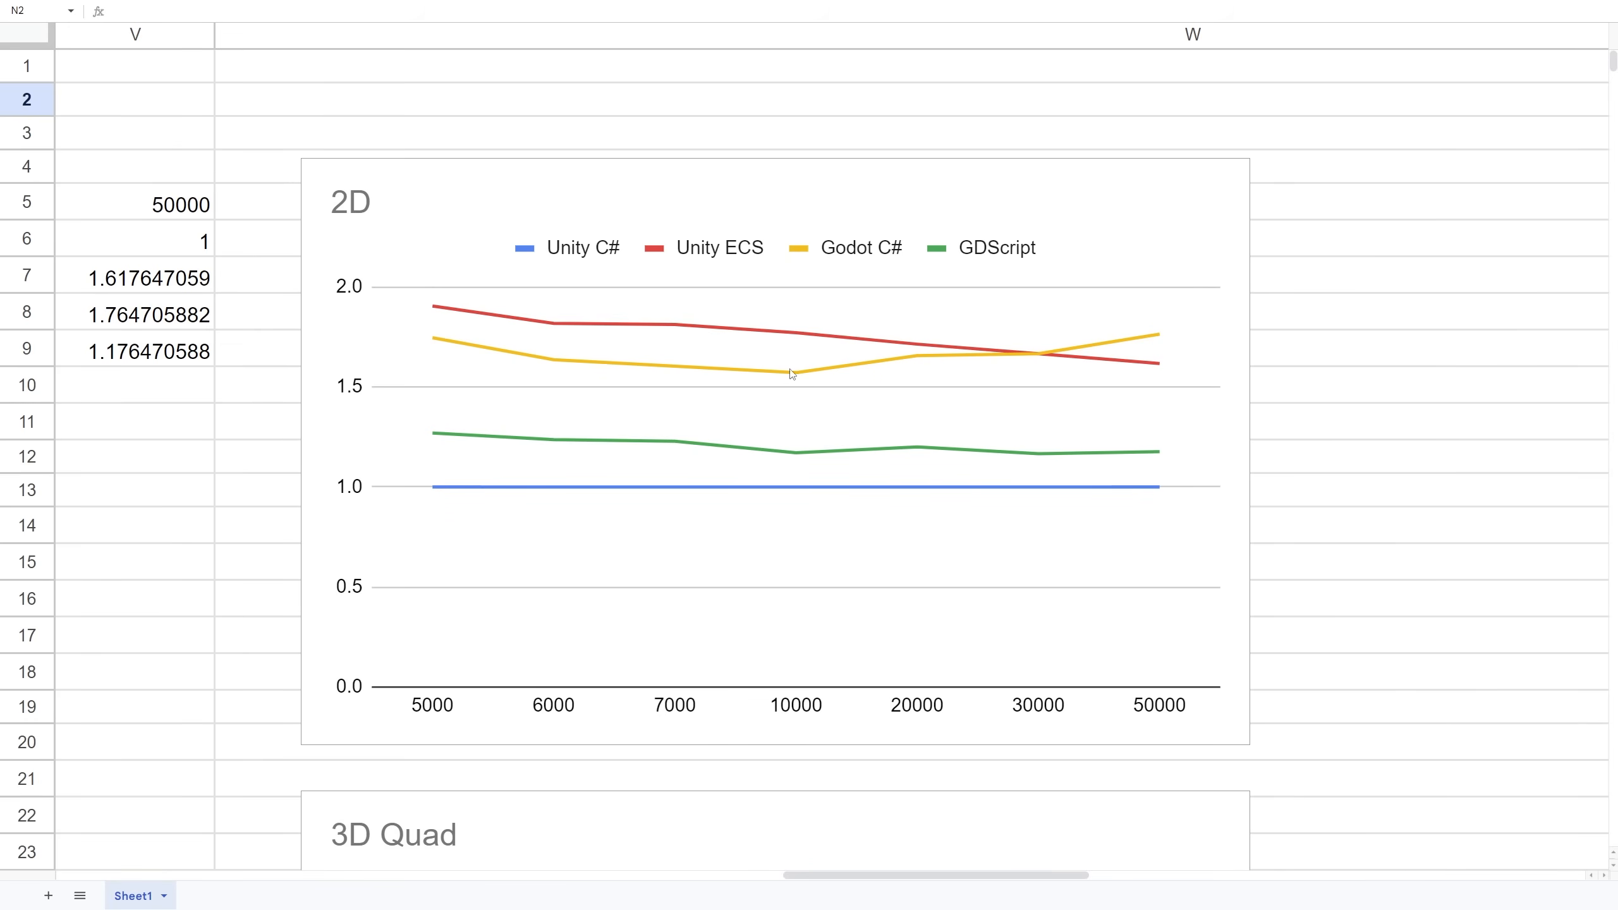
mouse_move(870, 386)
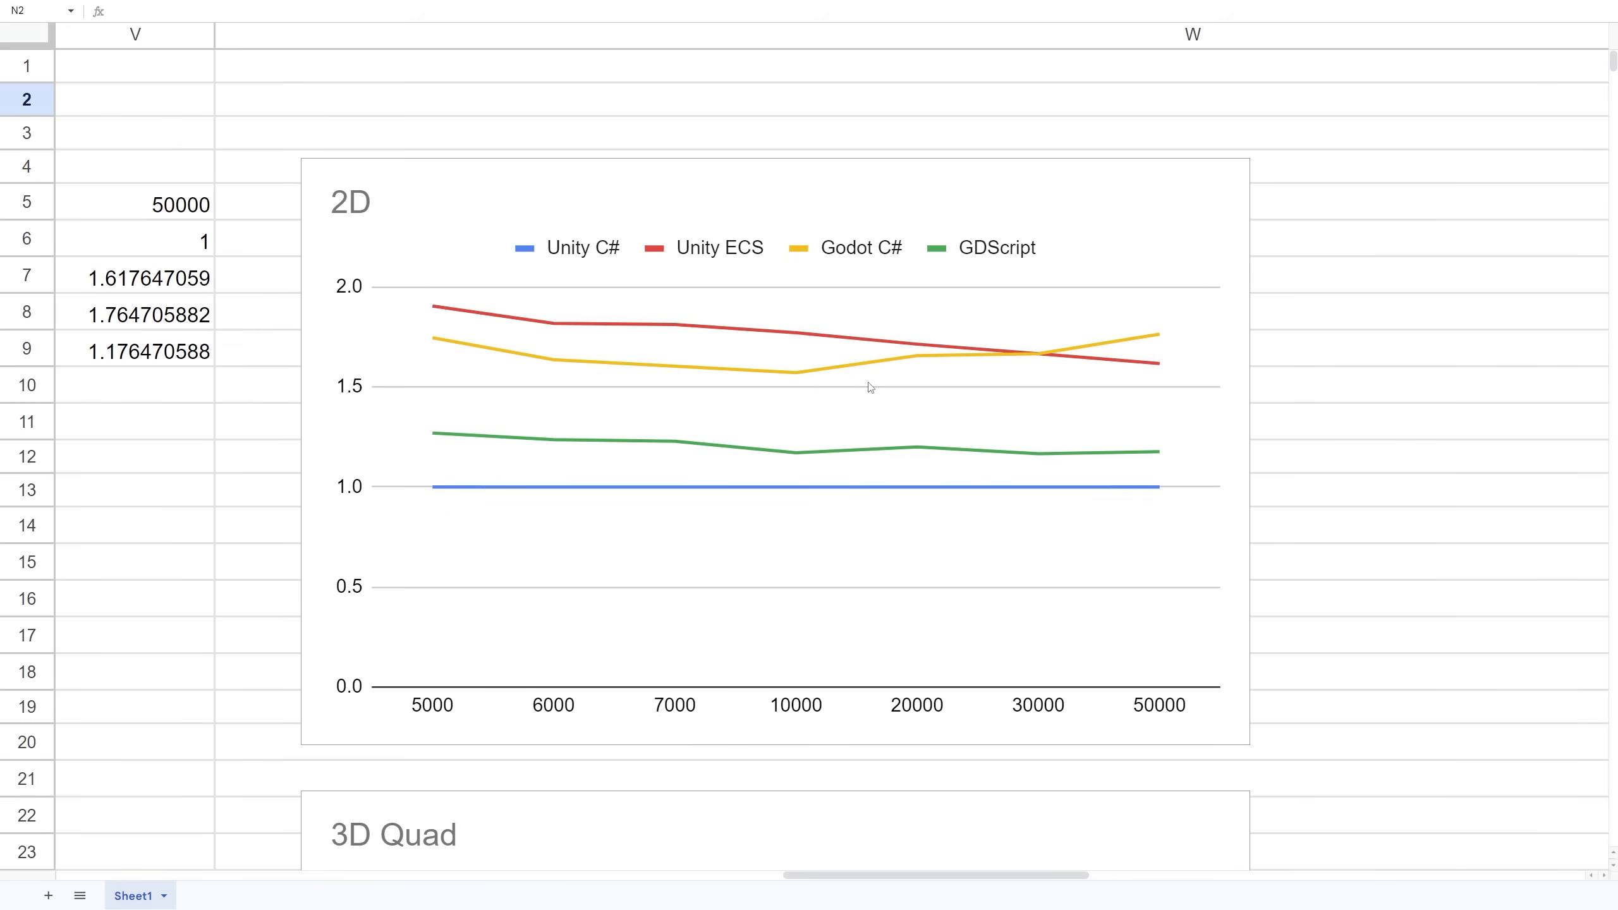